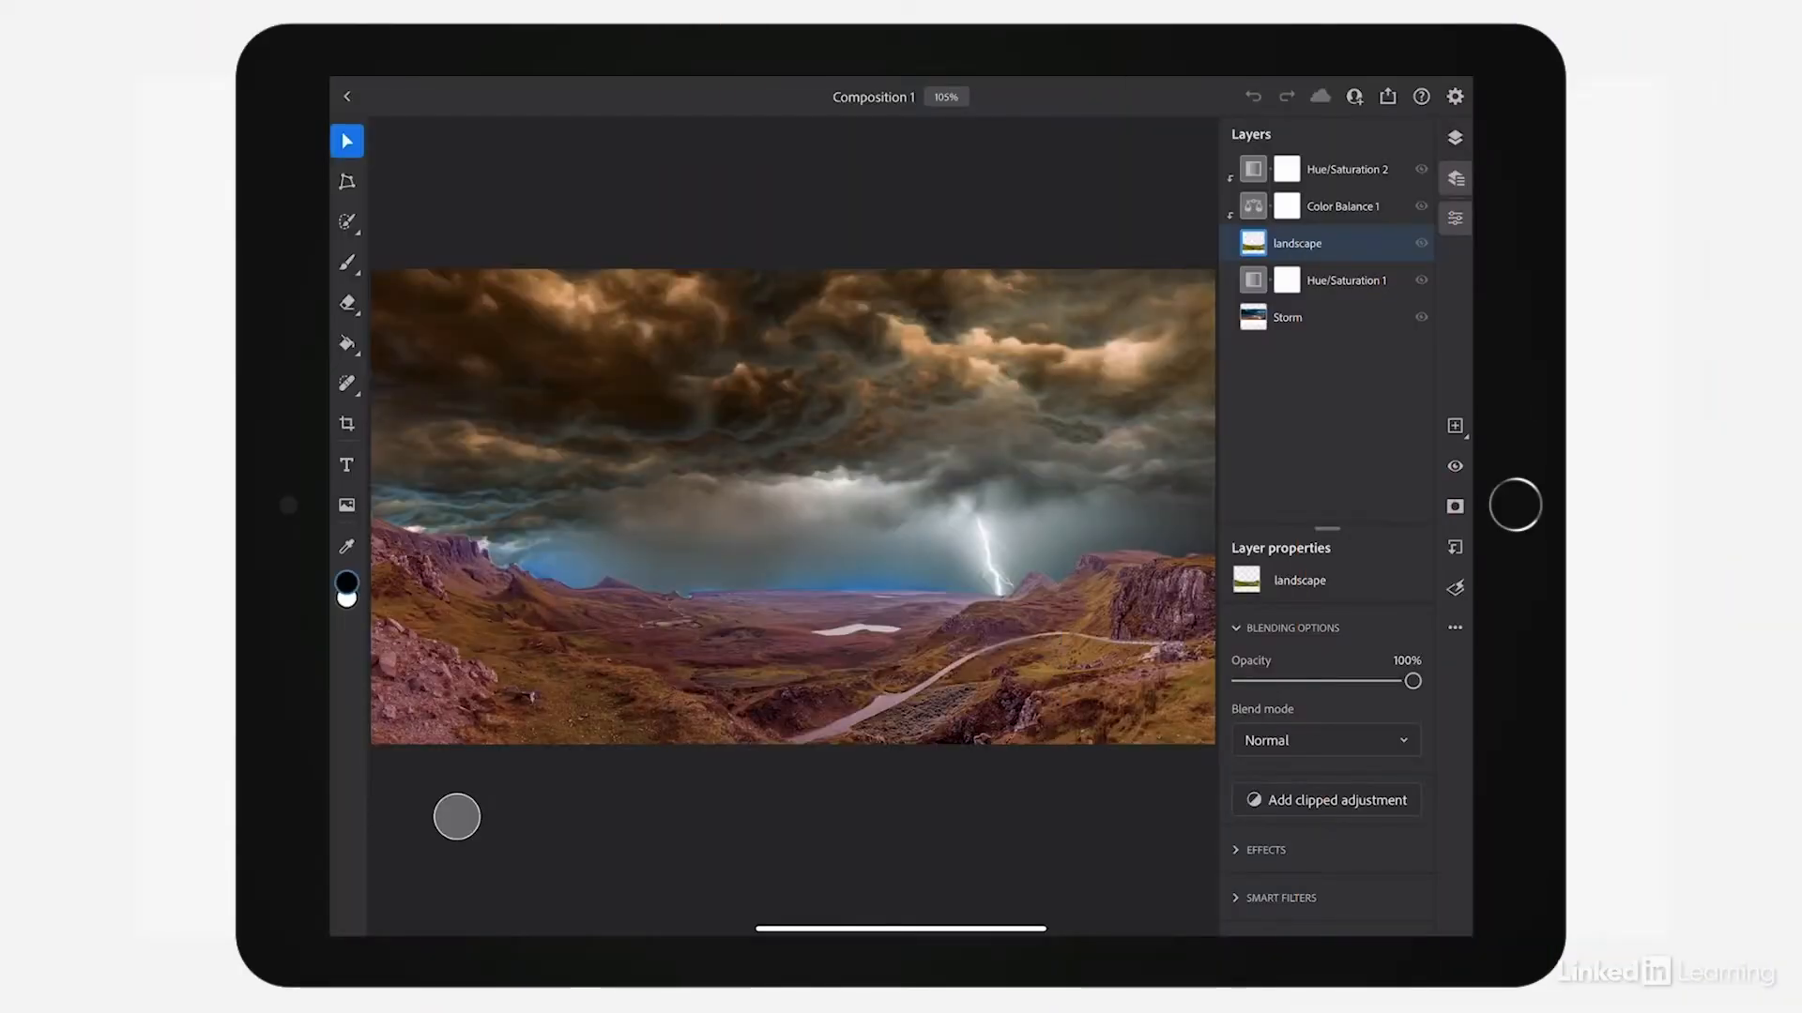
Step: Pinch-zoom from 105% to about 177% onto the white lake and winding road
{"action": "left_click_drag", "start_coordinate": [855, 543], "coordinate": [935, 466]}
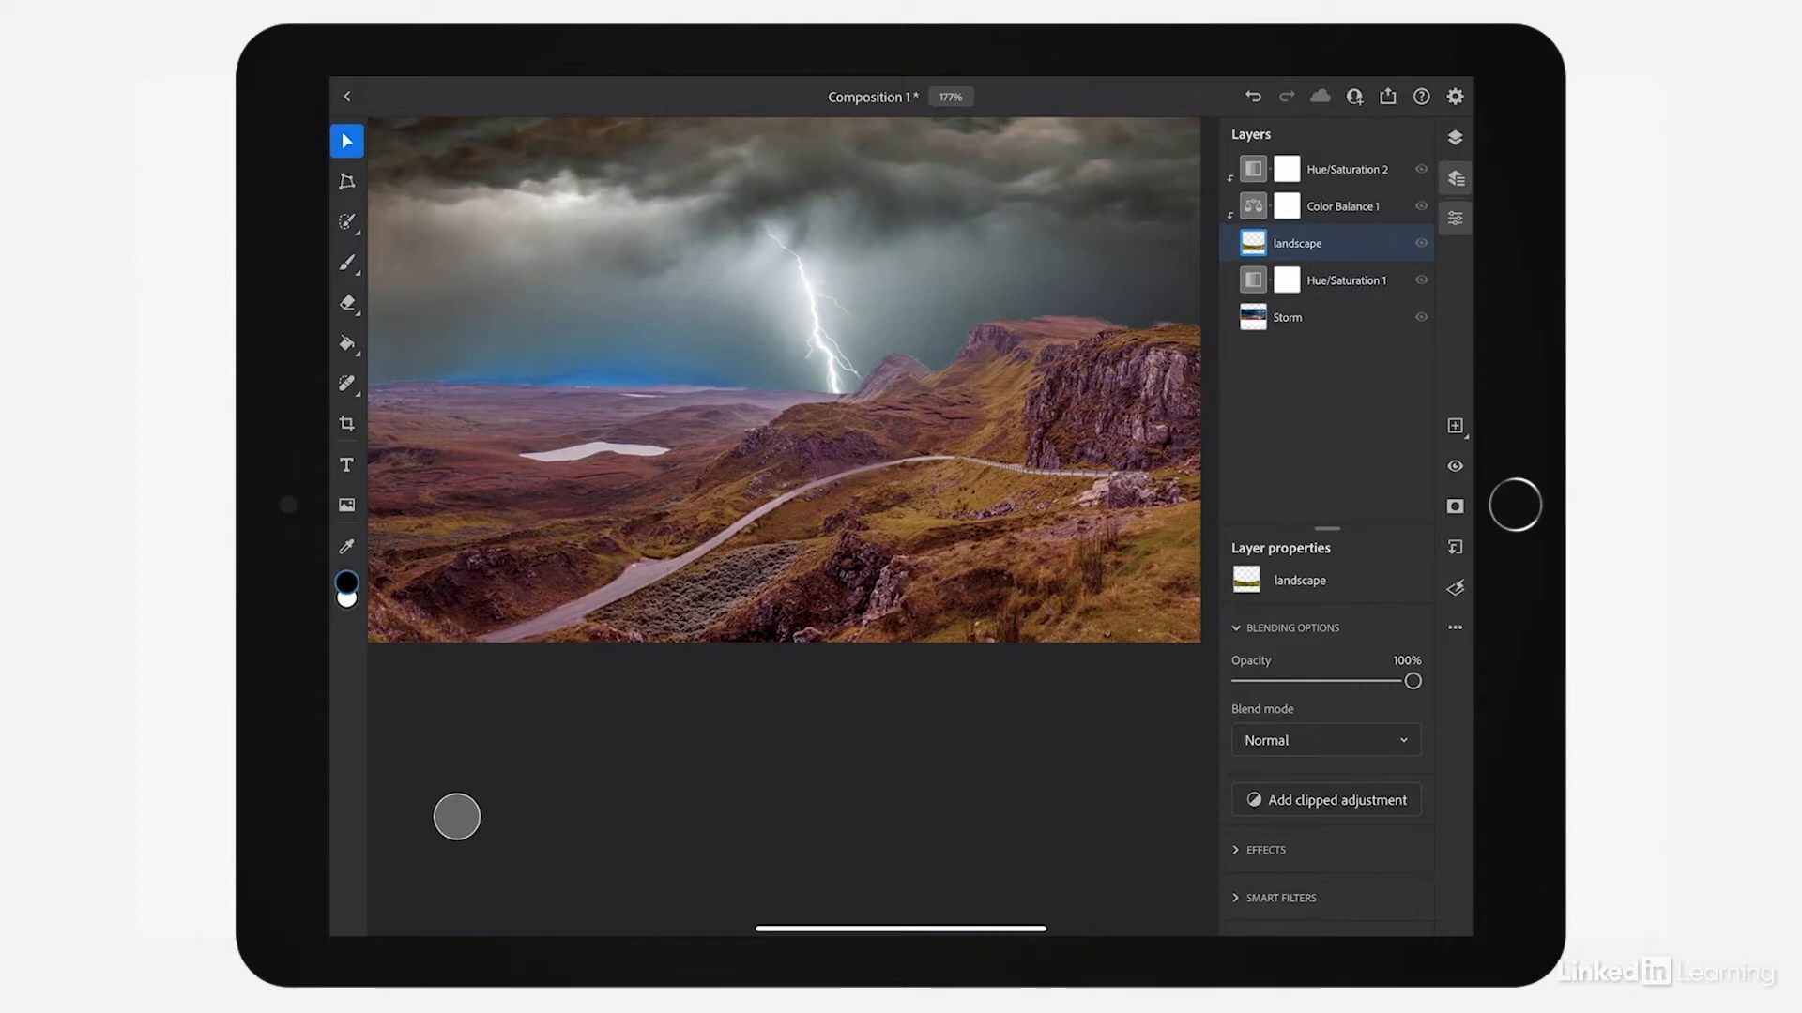
Step: Swap the Healing Brush for the Clone Stamp tool from the retouching variants
{"action": "left_click", "coordinate": [347, 383]}
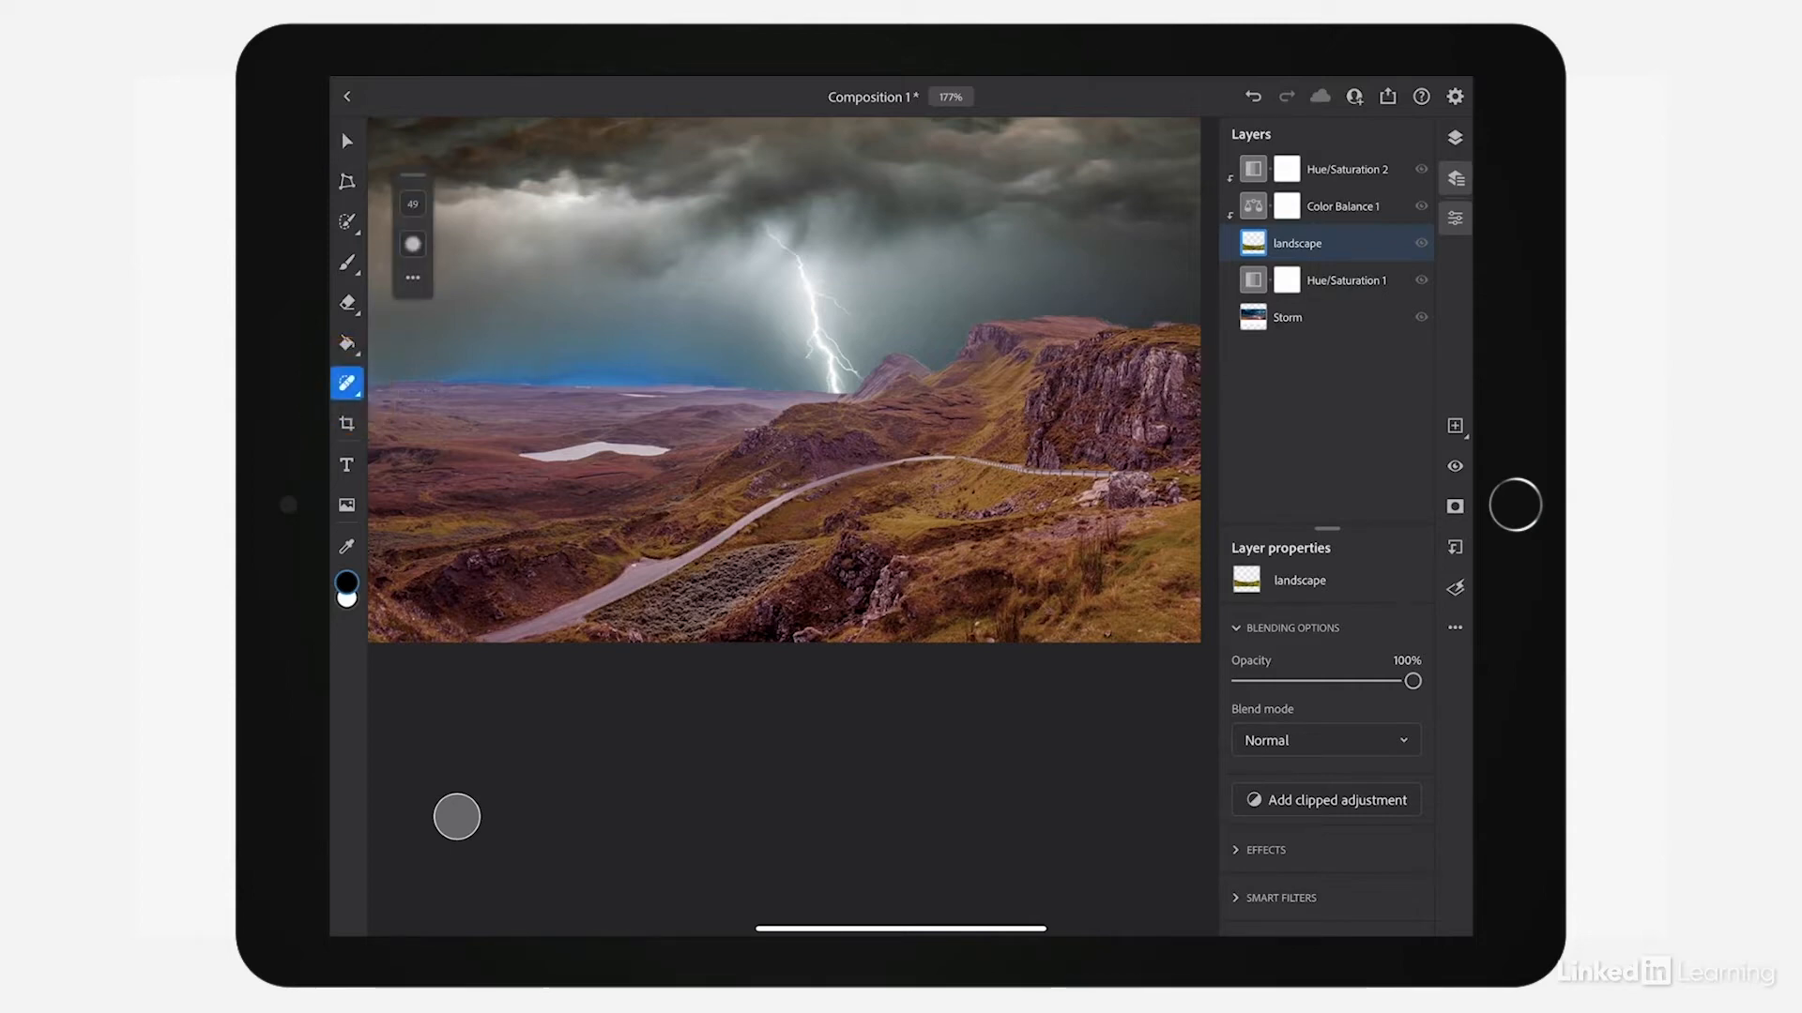
{"action": "left_click", "coordinate": [347, 383]}
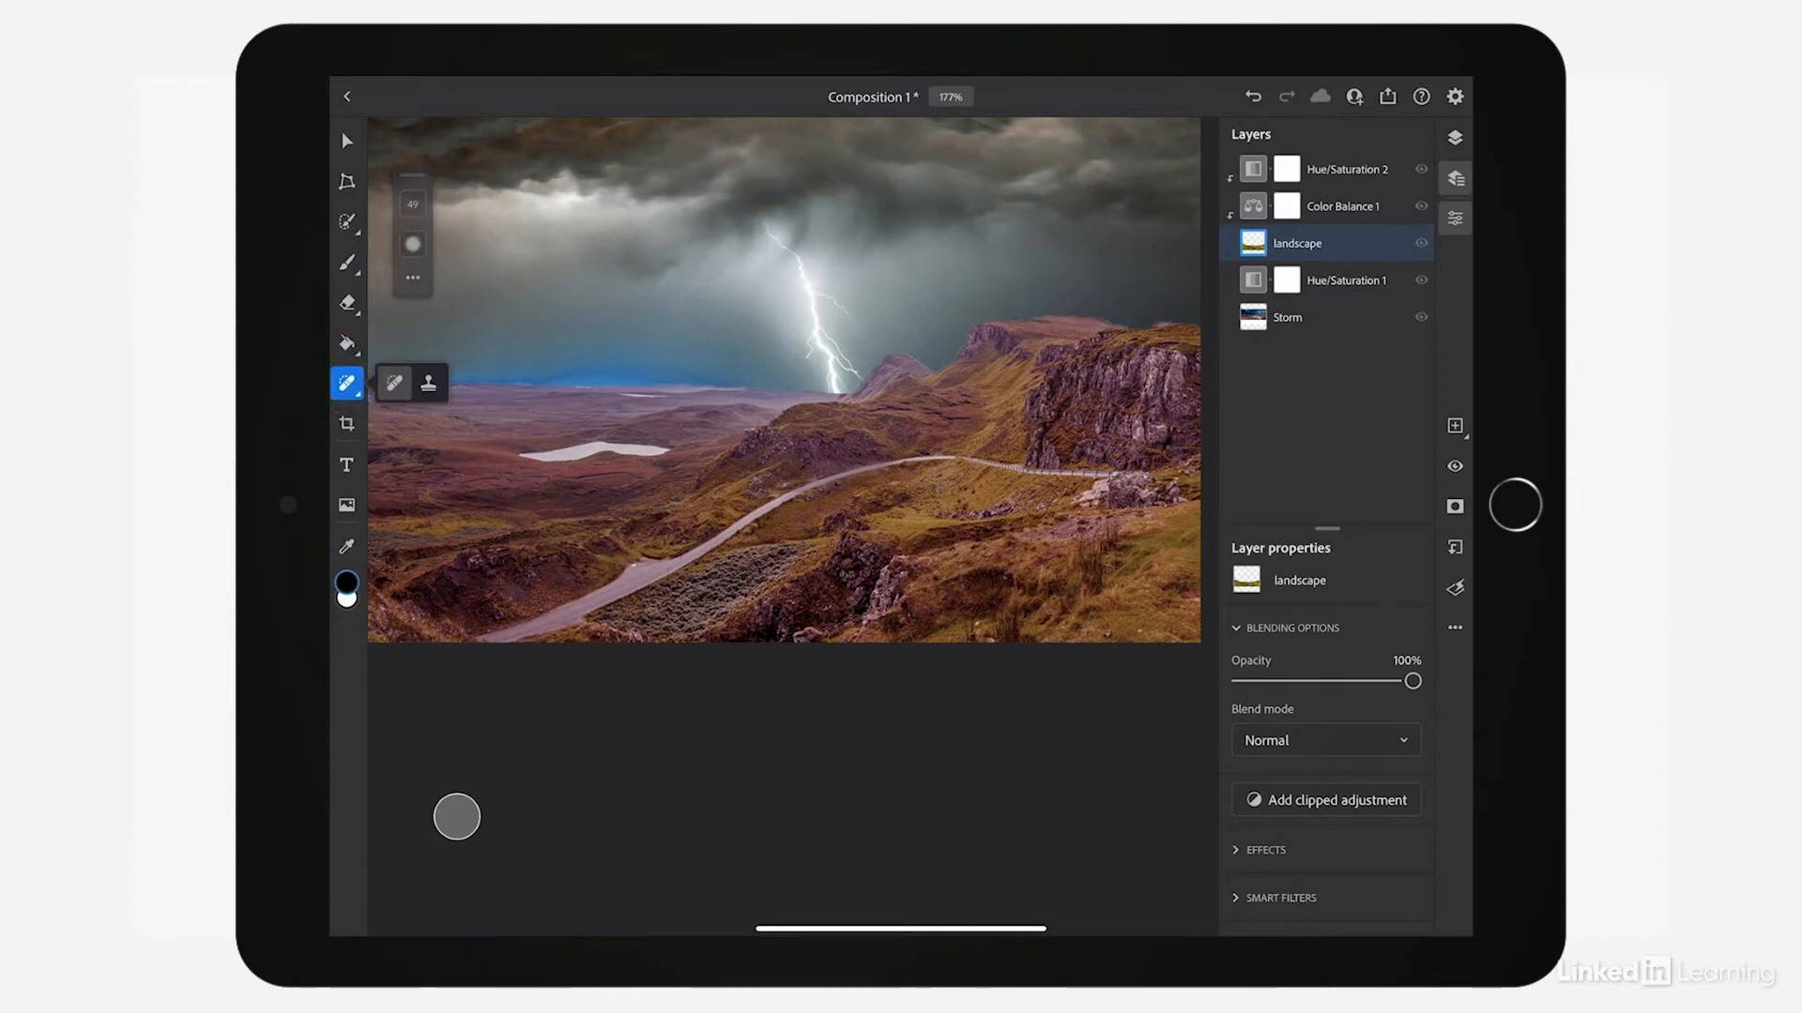
{"action": "left_click", "coordinate": [429, 384]}
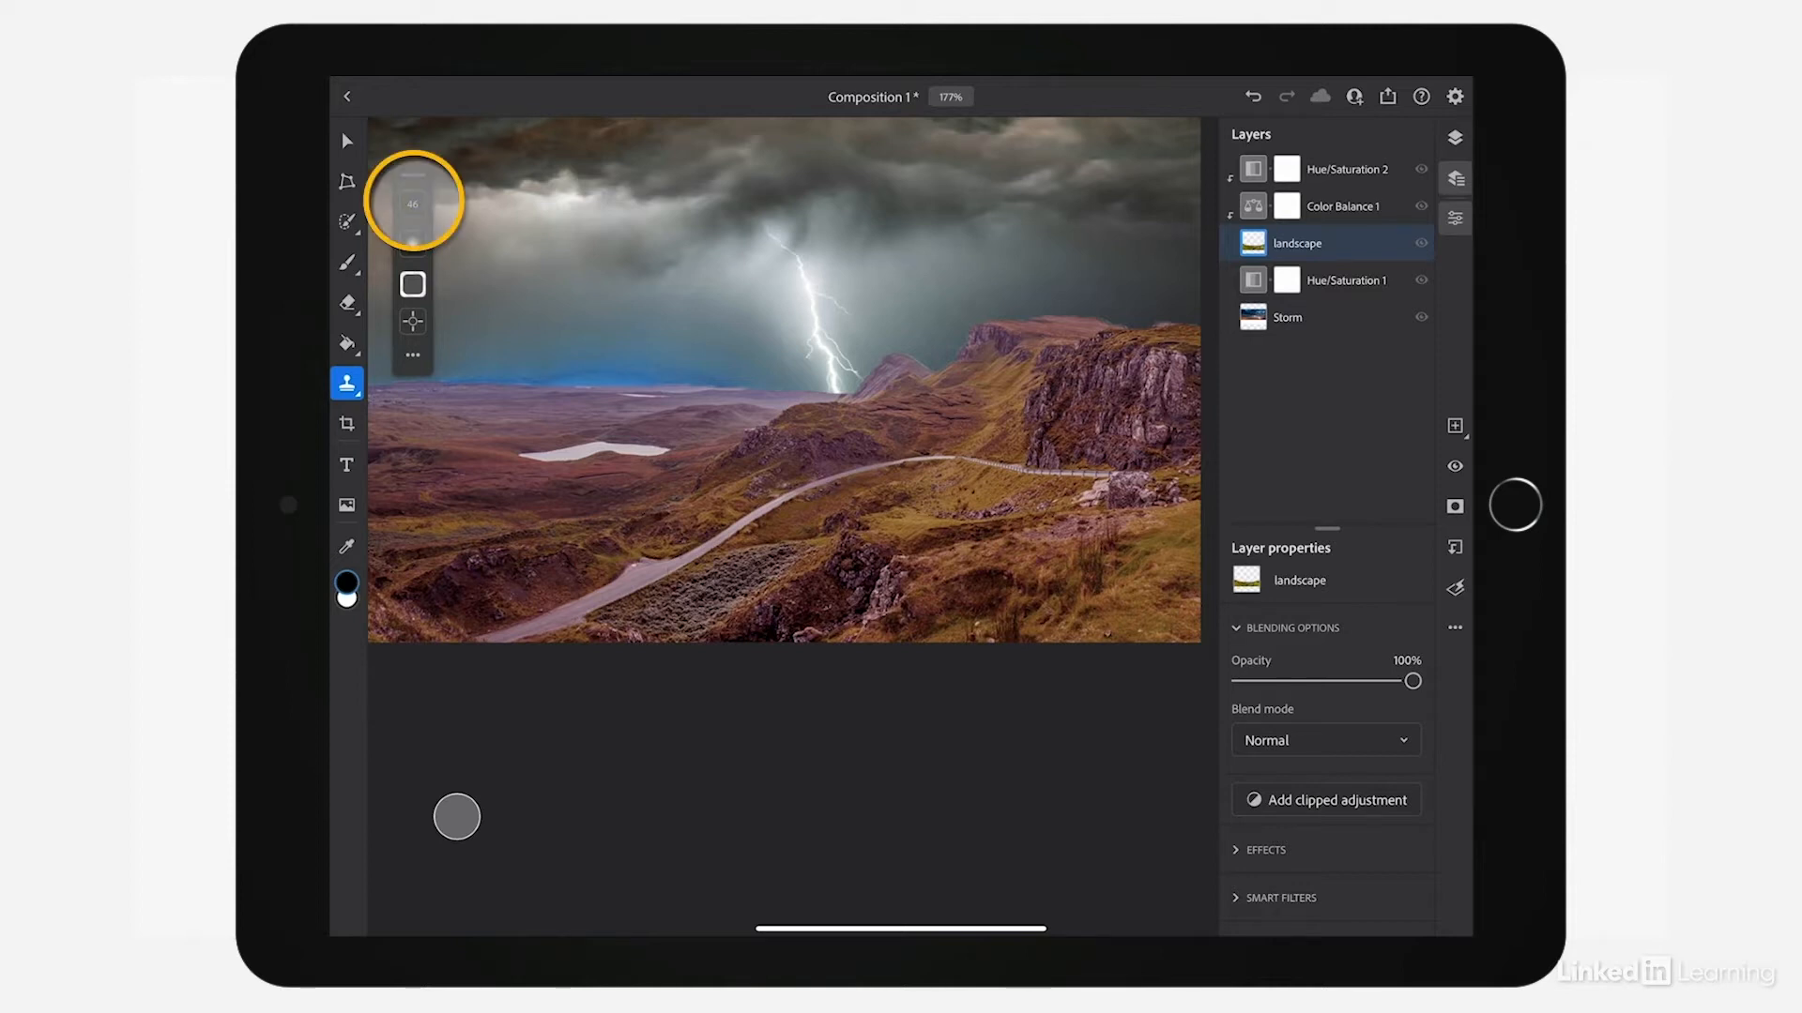
Step: Give the Clone Stamp a soft size-44 brush and zoom to 352% on the lake
{"action": "left_click", "coordinate": [411, 204]}
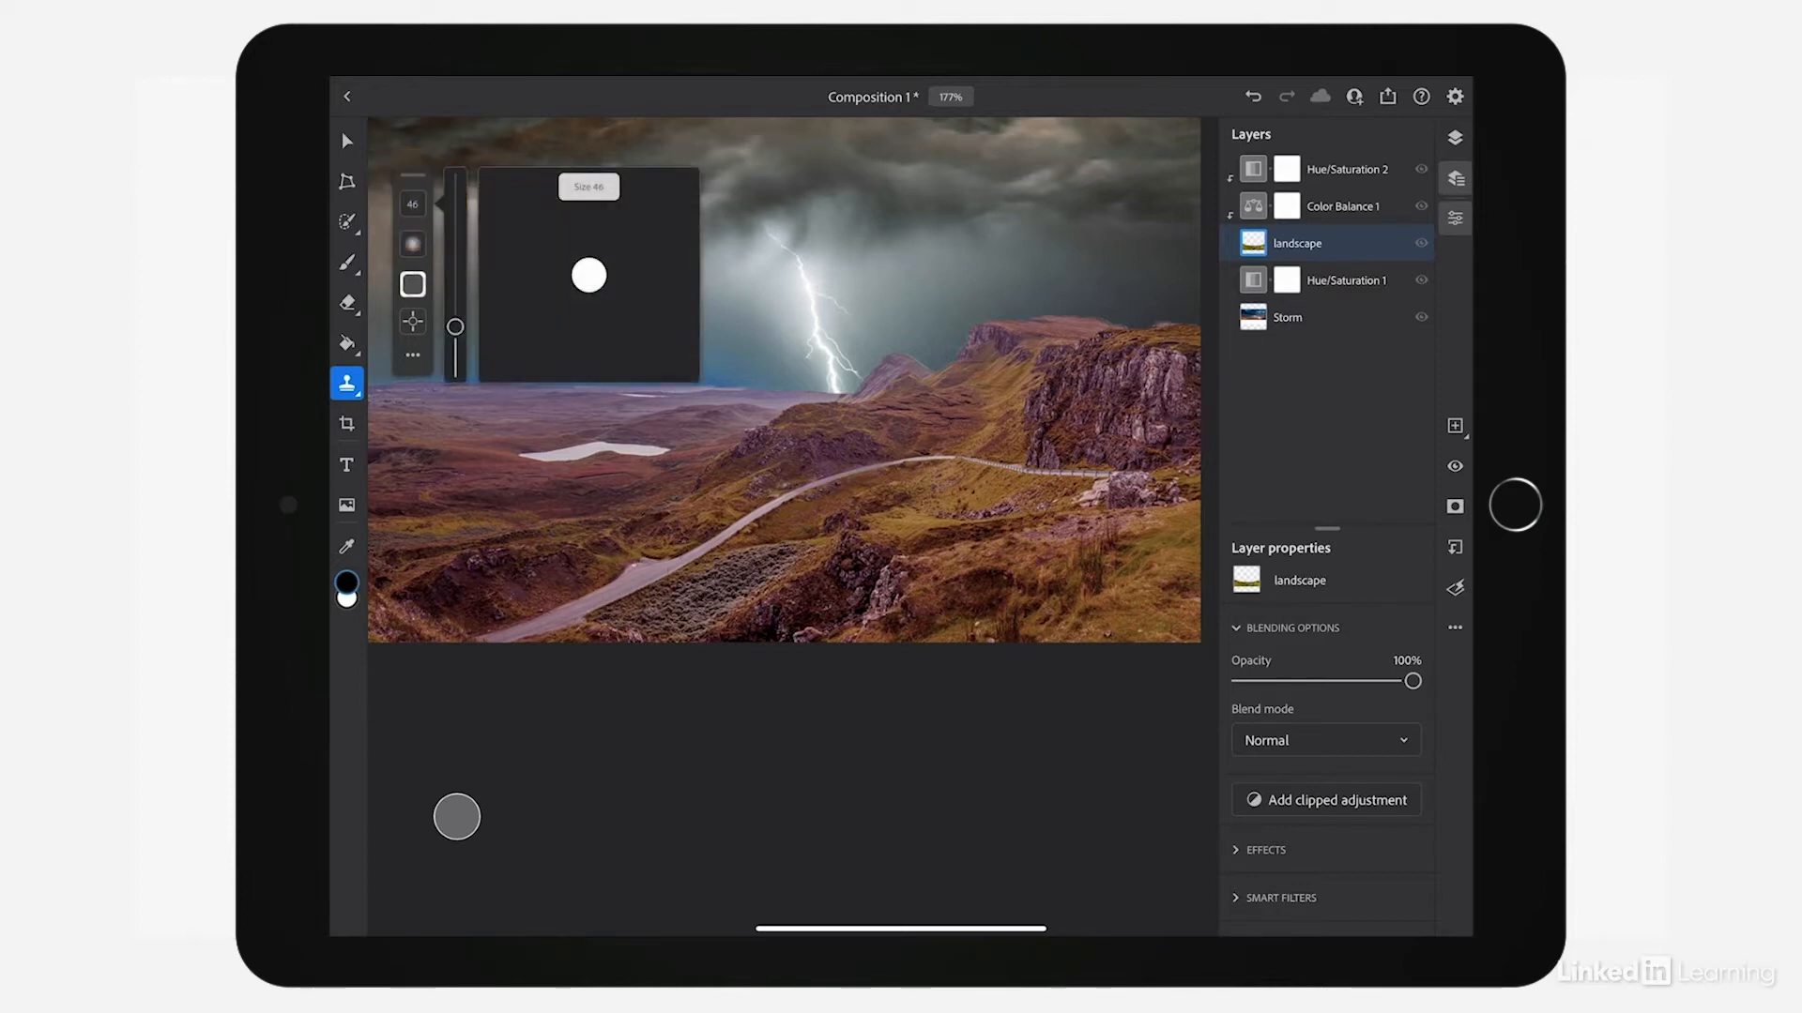
{"action": "left_click", "coordinate": [411, 204]}
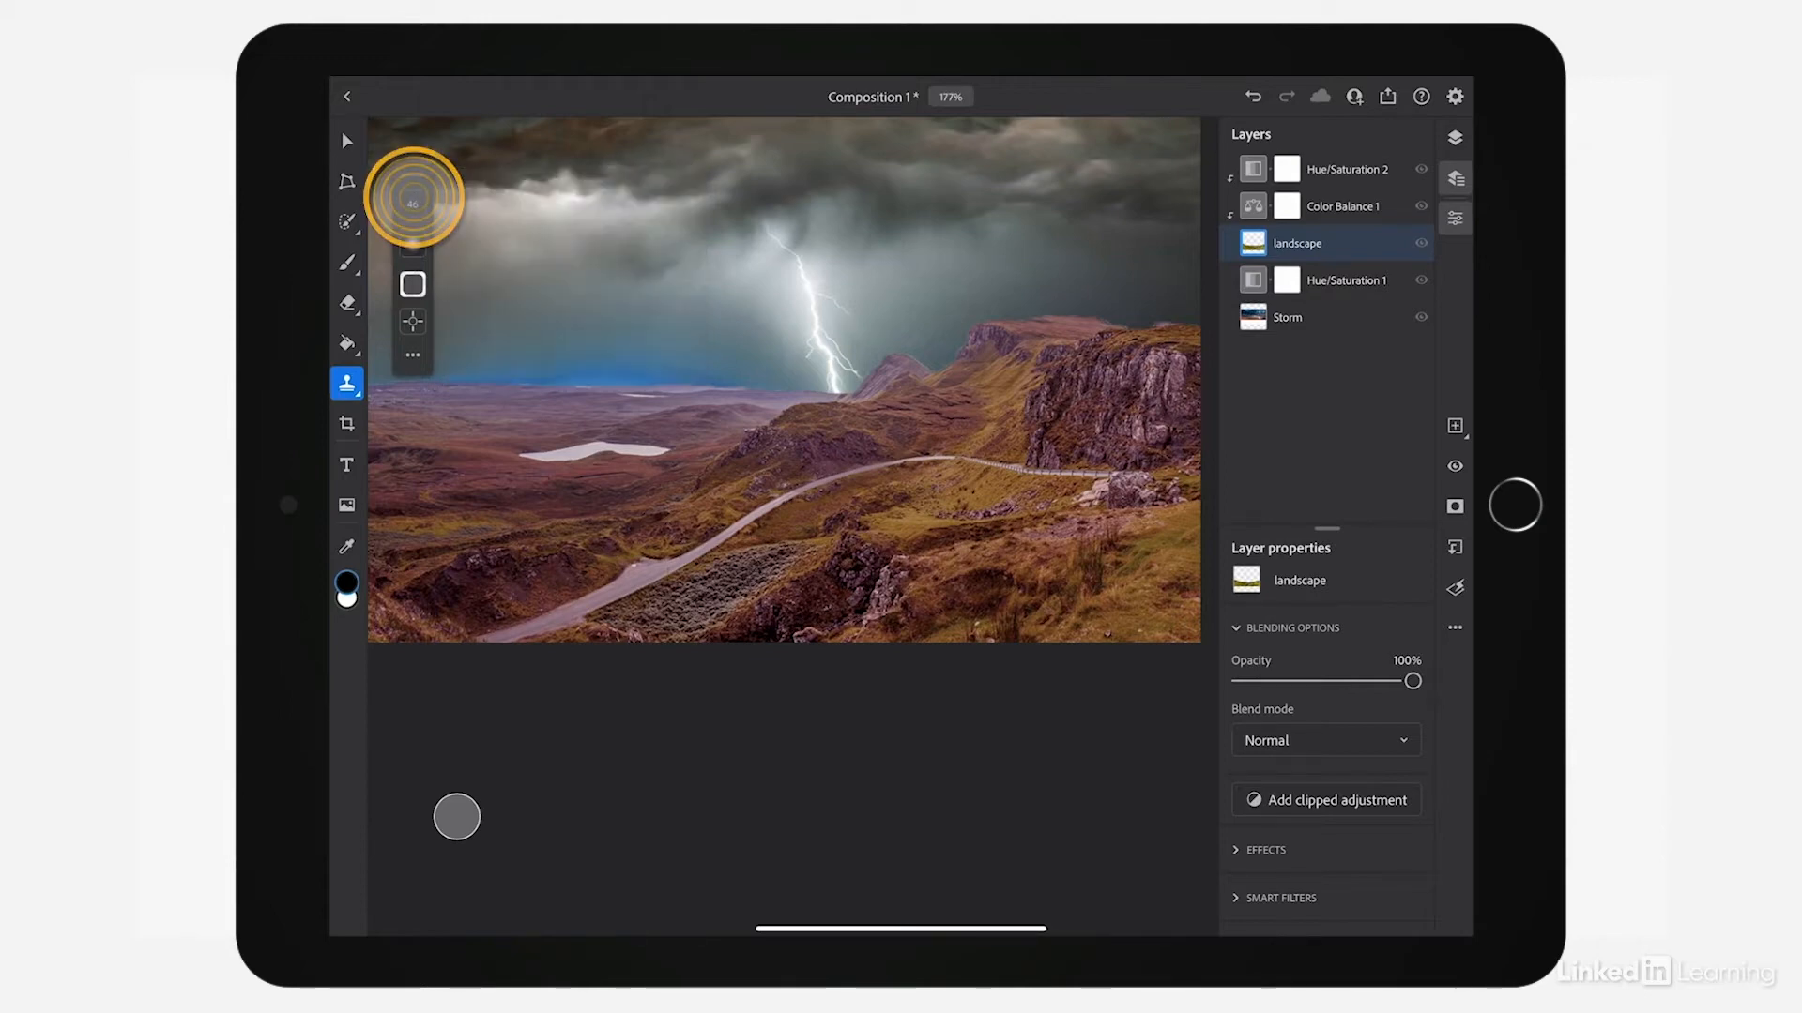
{"action": "left_click", "coordinate": [411, 203]}
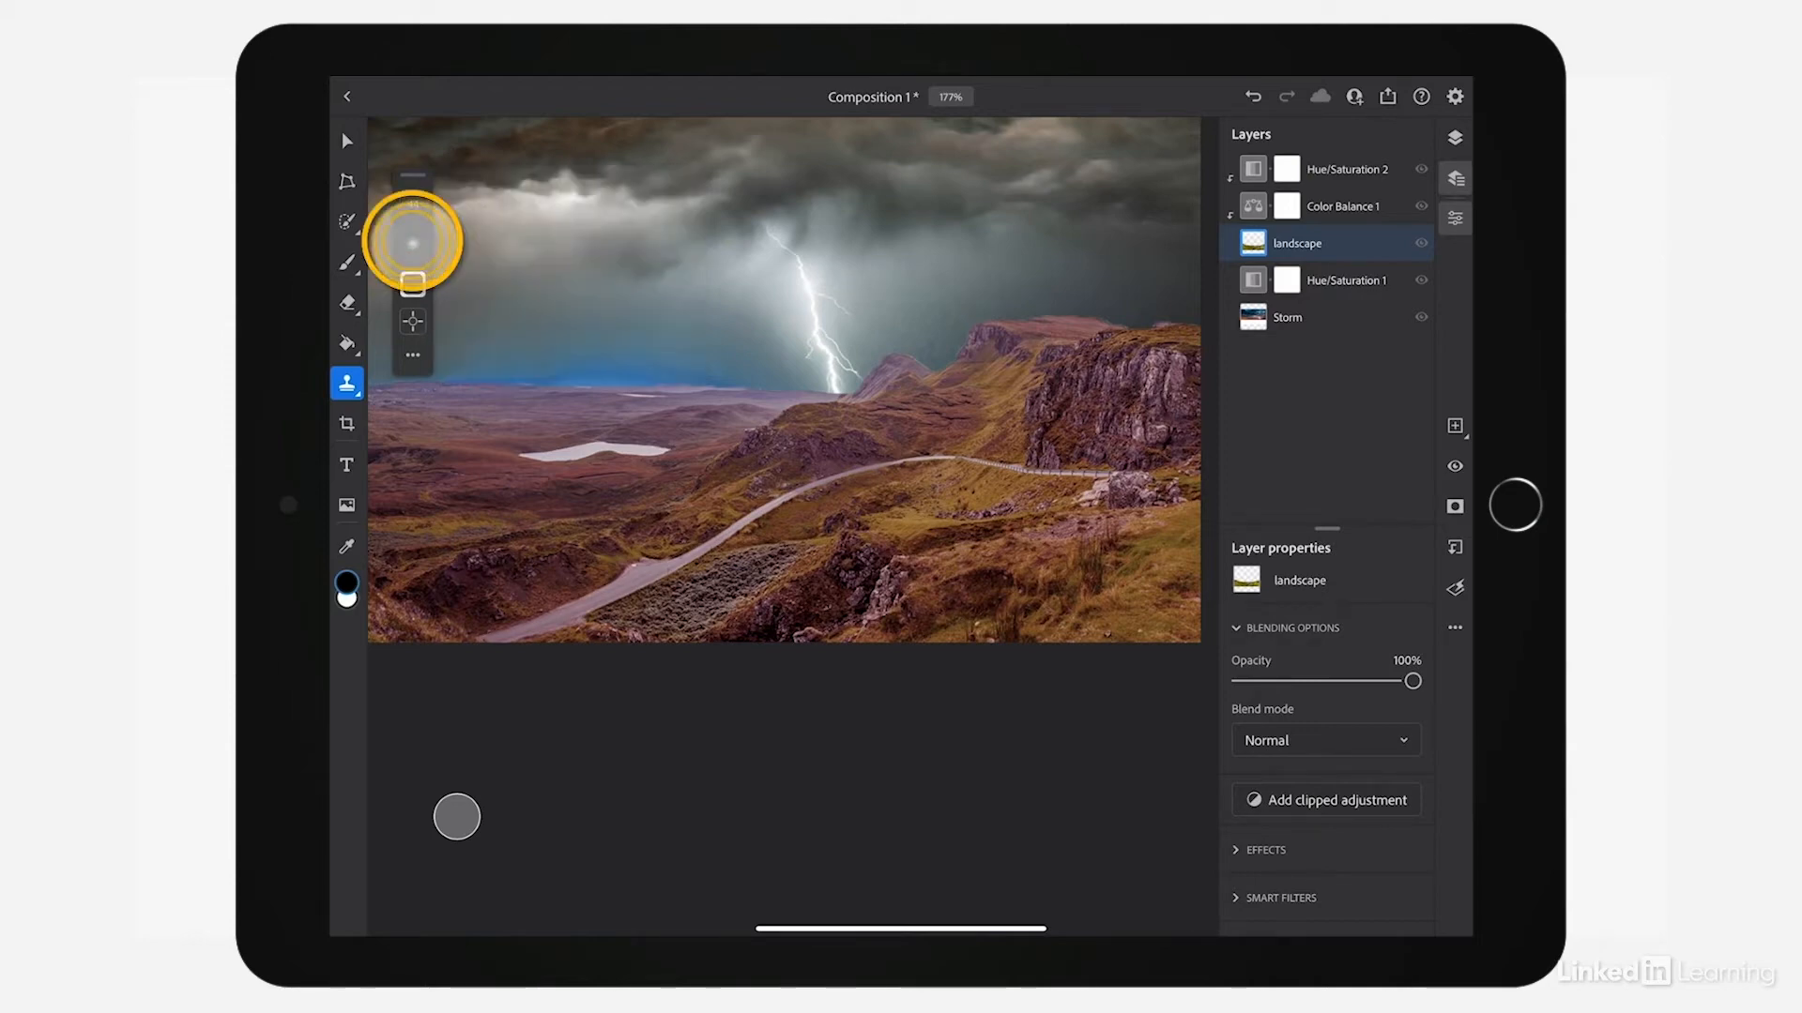
{"action": "left_click_drag", "start_coordinate": [411, 241], "coordinate": [455, 339]}
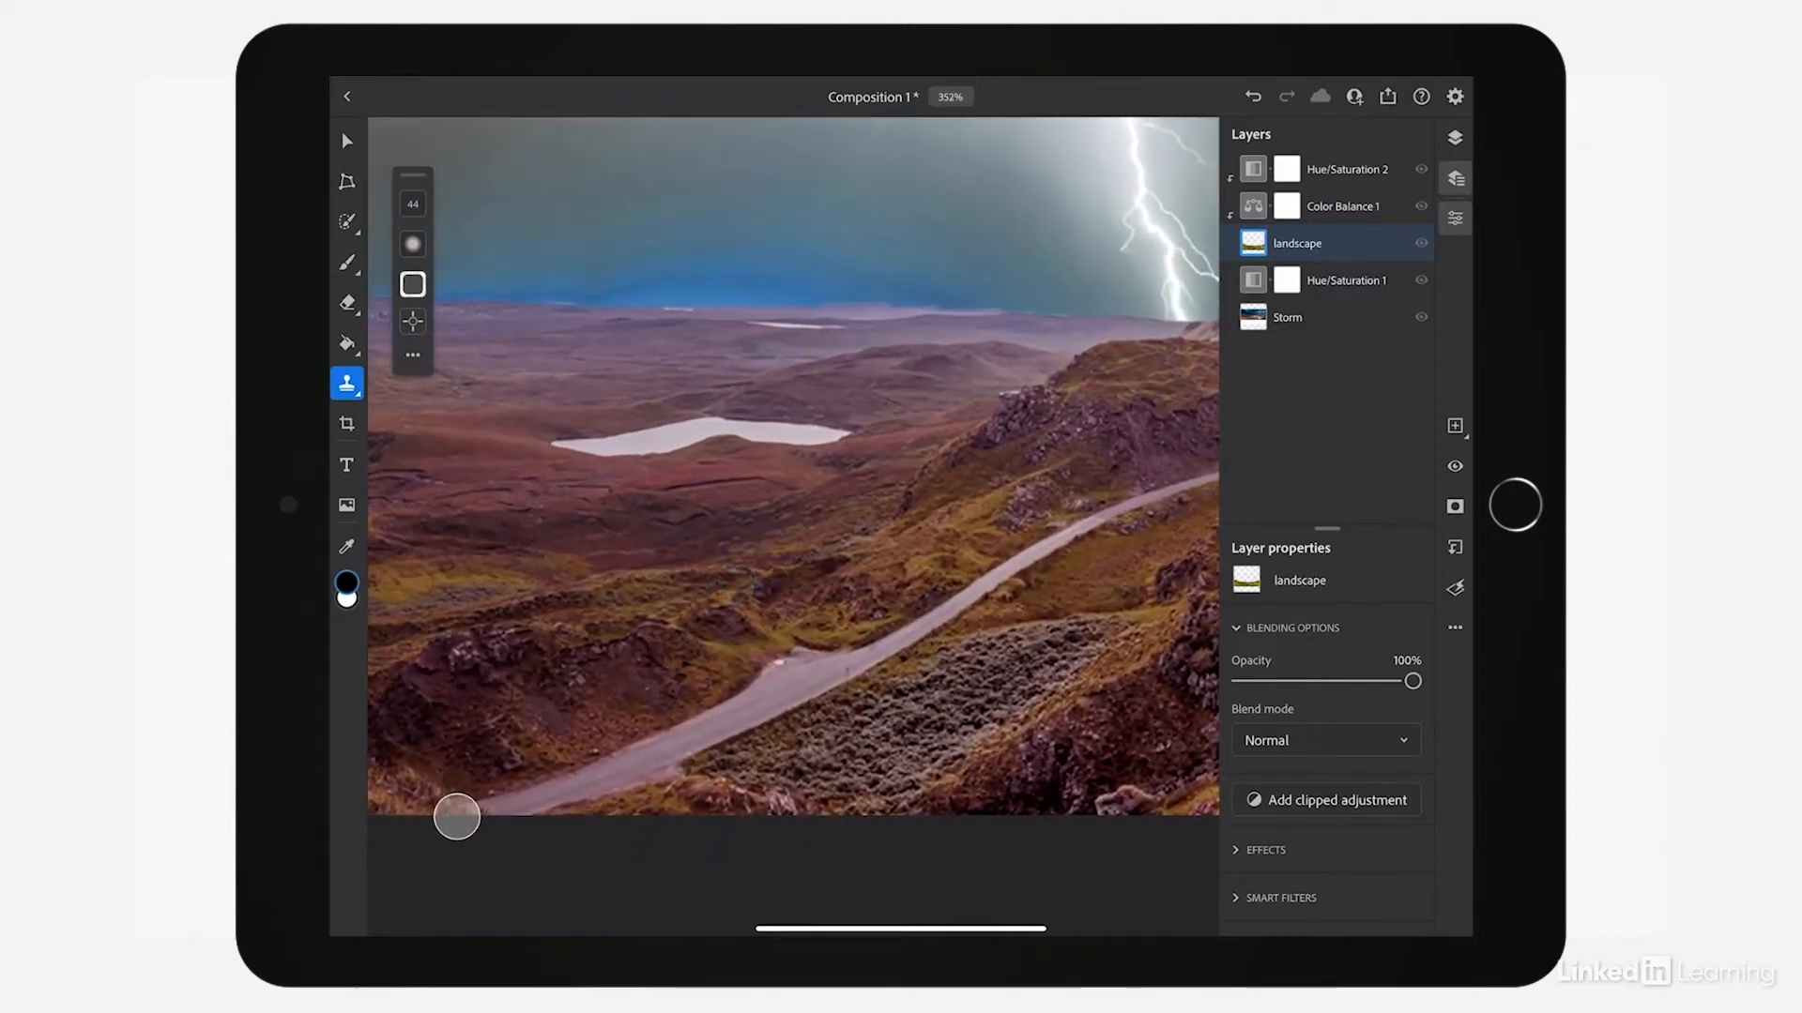
Step: Keep Clone Stamp sampling set to Current layer, with pressure controlling size, not opacity
{"action": "left_click", "coordinate": [411, 354]}
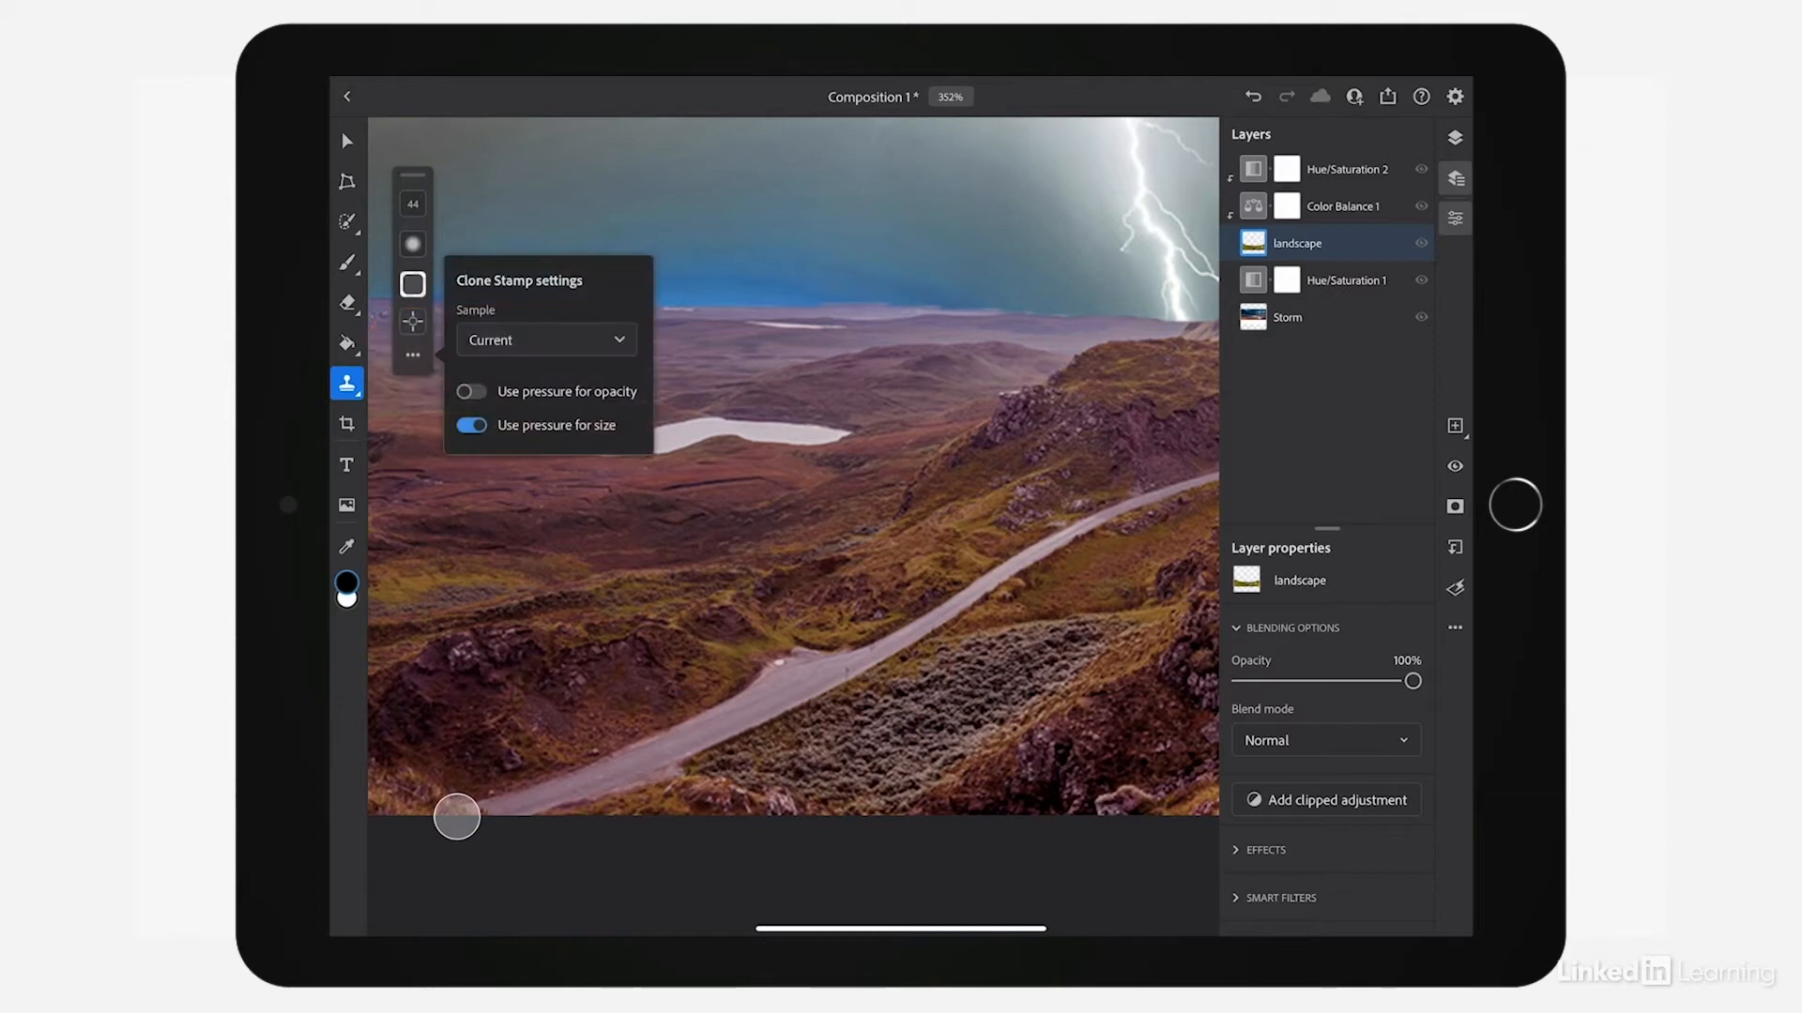
{"action": "left_click", "coordinate": [544, 339]}
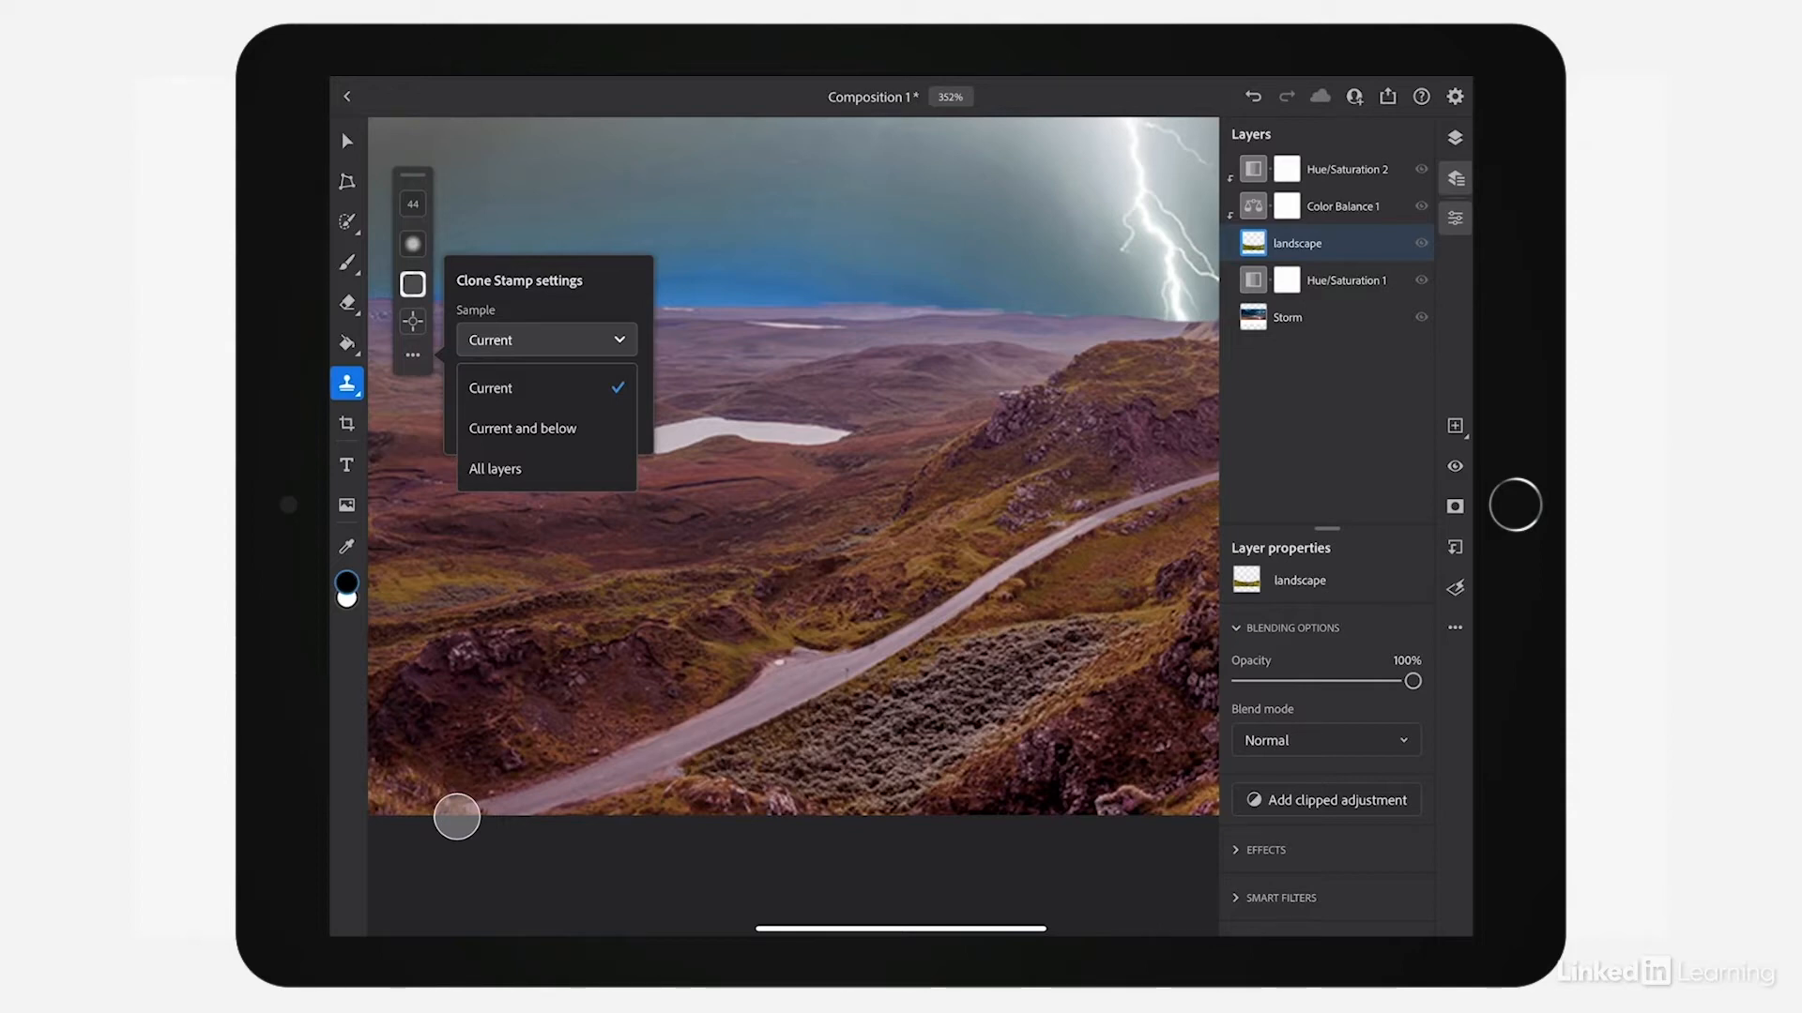
{"action": "left_click", "coordinate": [546, 338]}
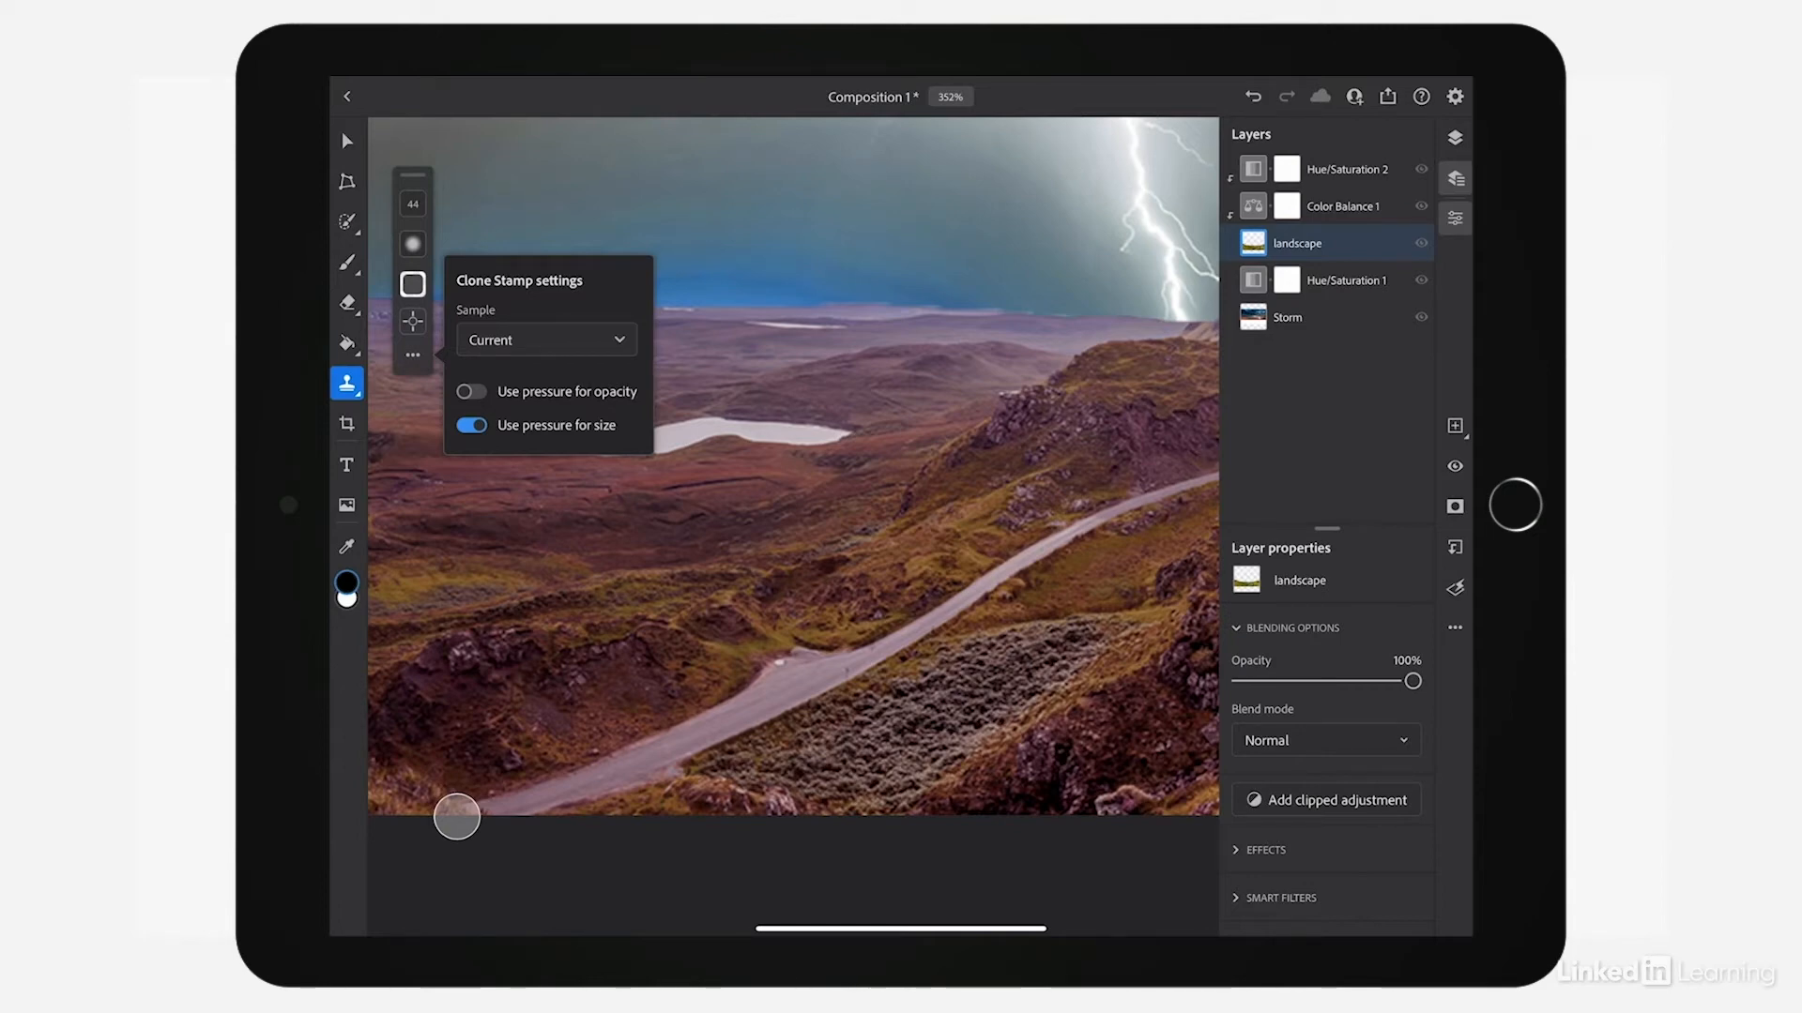
{"action": "left_click", "coordinate": [410, 321]}
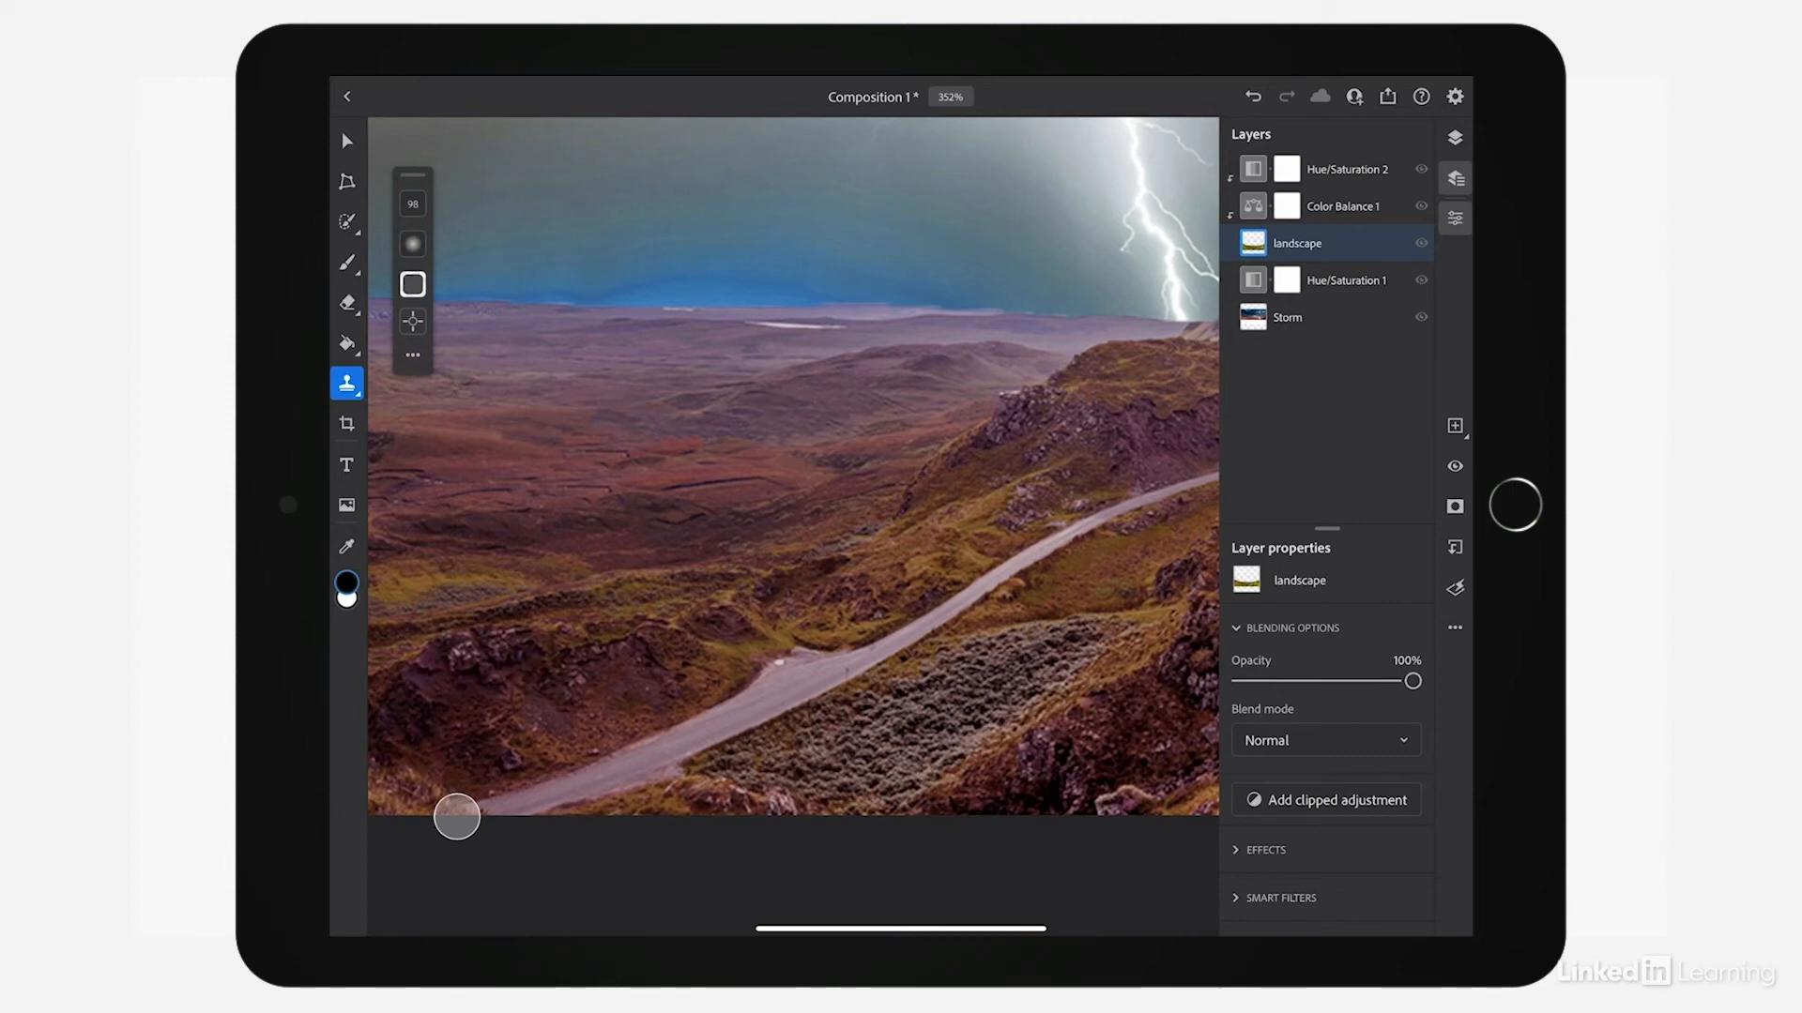
Step: Zoom back out to view the retouched moorland, road and cliffs
{"action": "left_click_drag", "start_coordinate": [789, 594], "coordinate": [1003, 420]}
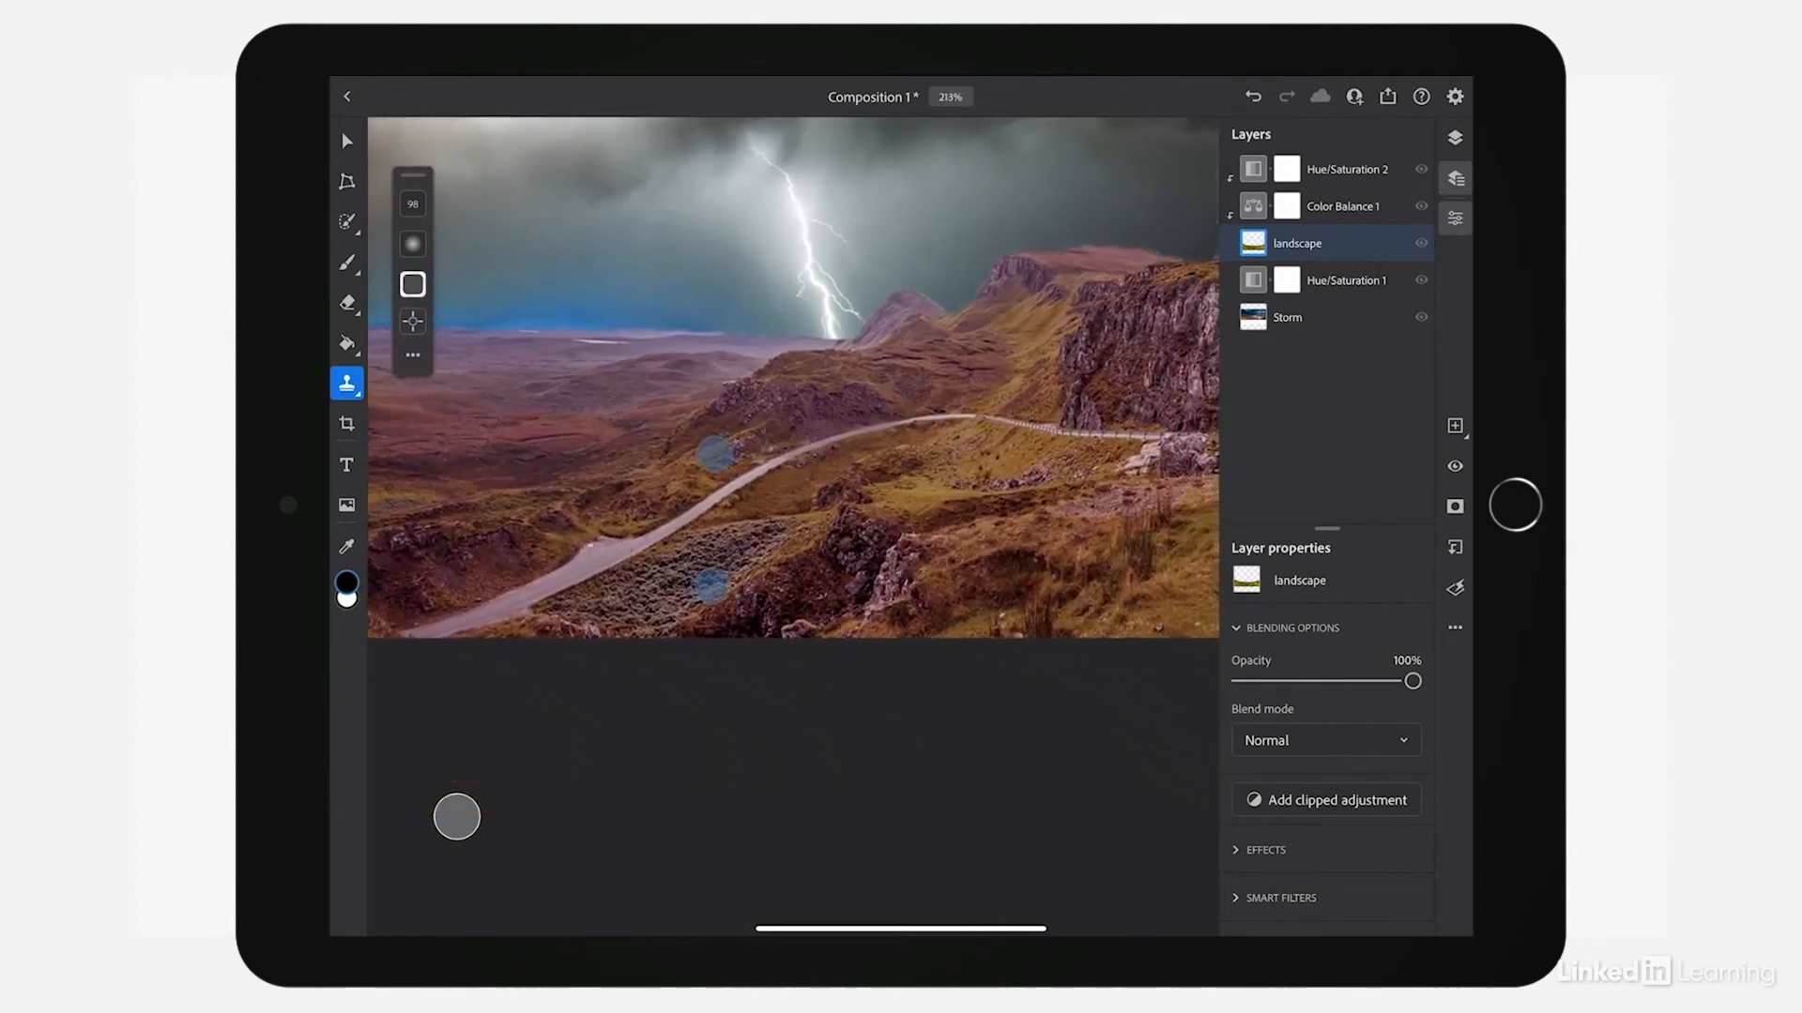
Step: Heal the winding road and its far end into continuous grassy hillside
{"action": "left_click", "coordinate": [391, 384]}
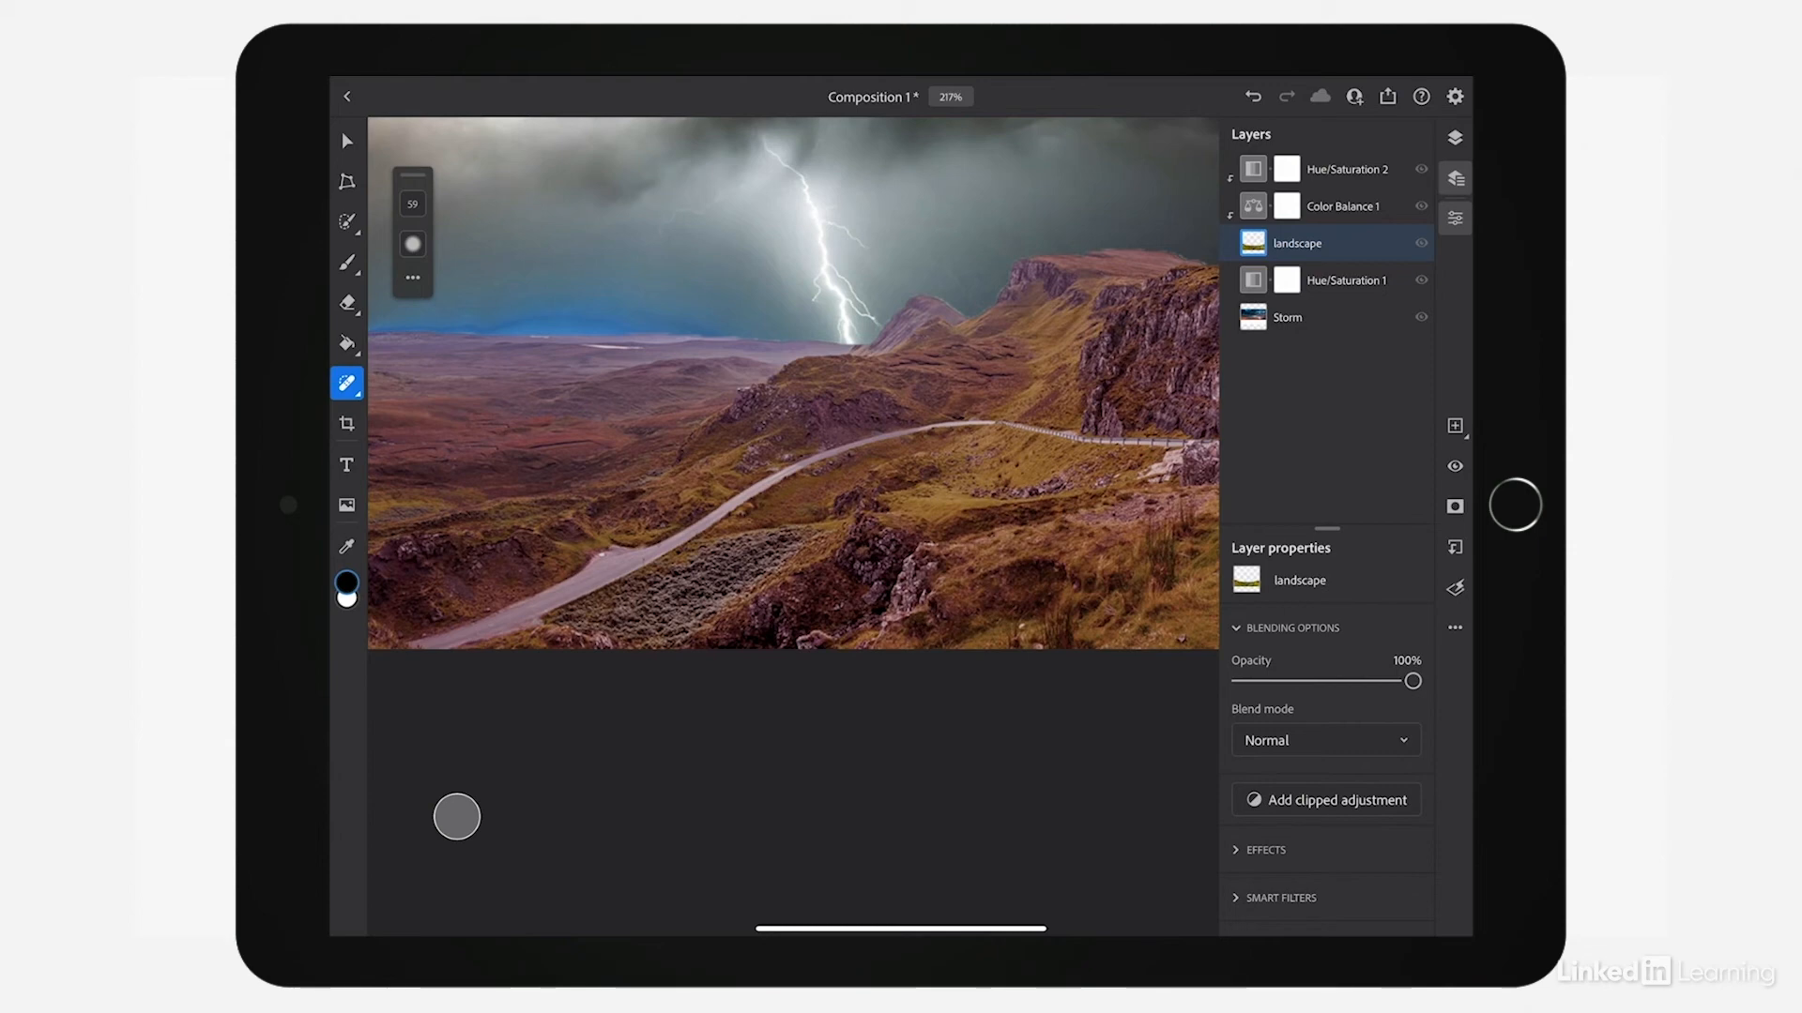
{"action": "left_click_drag", "start_coordinate": [540, 615], "coordinate": [454, 654]}
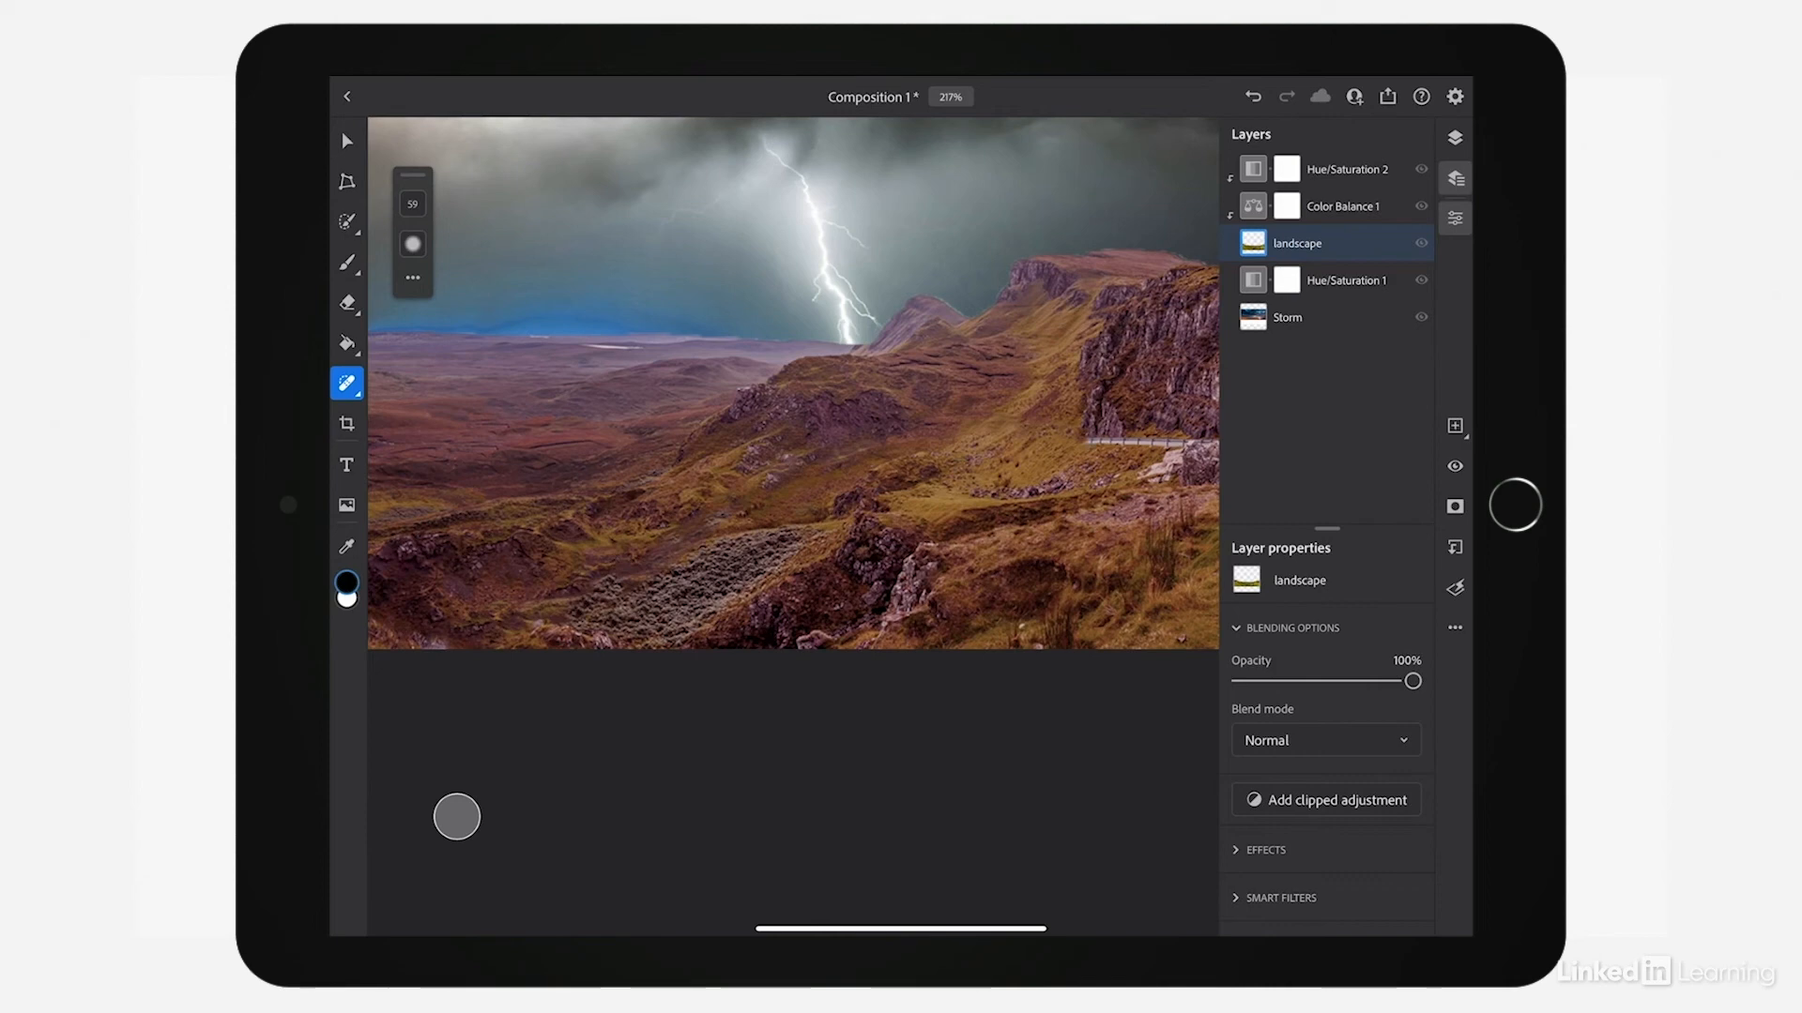
{"action": "left_click_drag", "start_coordinate": [1063, 442], "coordinate": [1212, 446]}
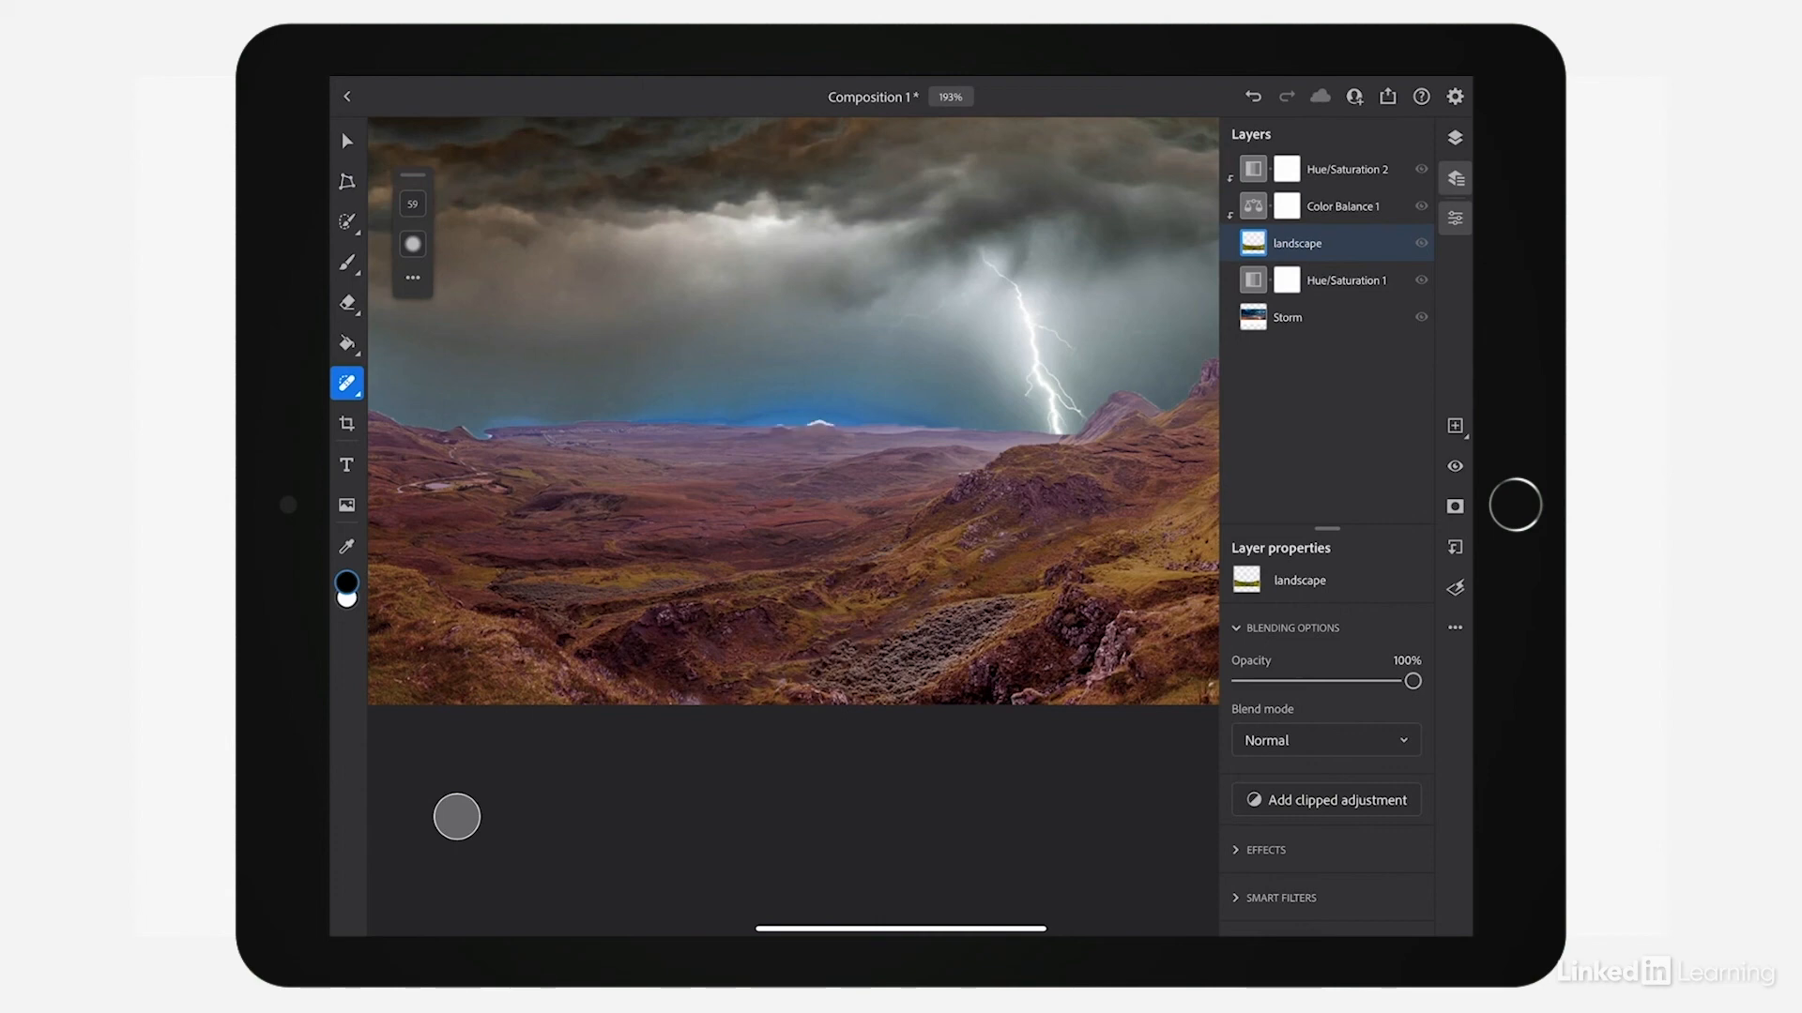
Step: Heal the white horizon spot with a size-8 healing brush, then show retouching variants
{"action": "left_click_drag", "start_coordinate": [800, 636], "coordinate": [919, 629]}
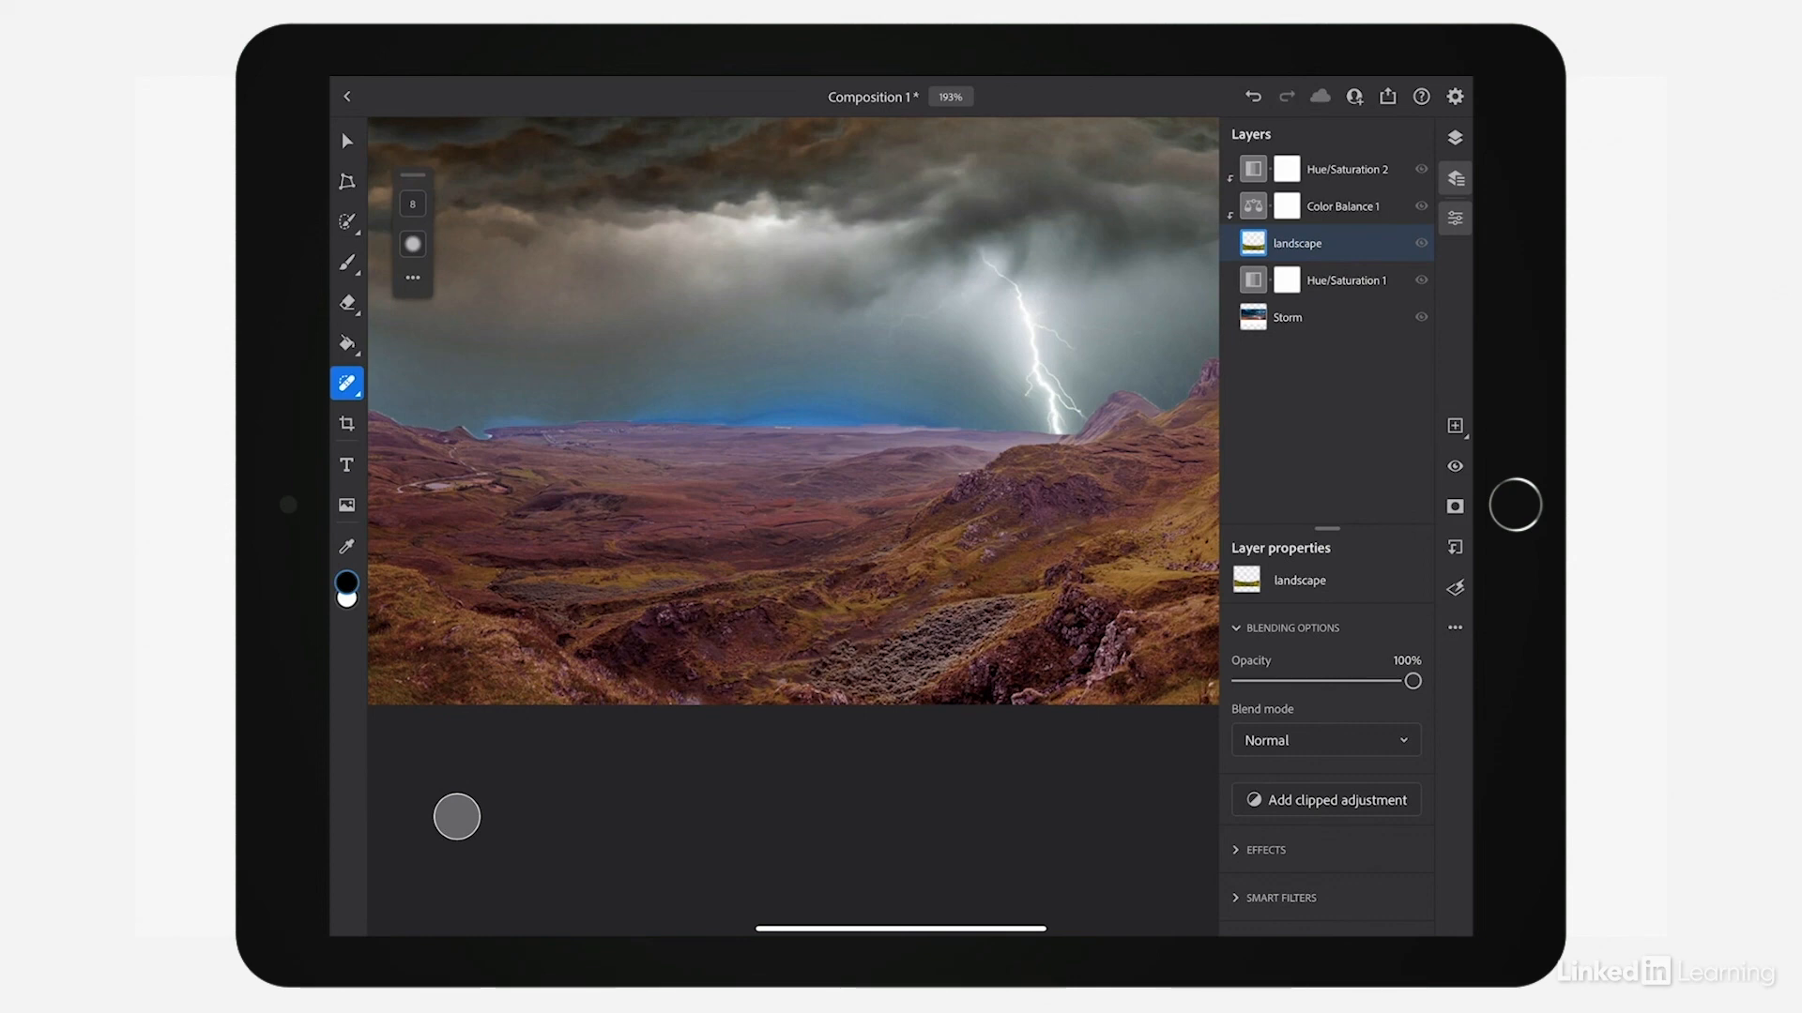
{"action": "left_click", "coordinate": [346, 382]}
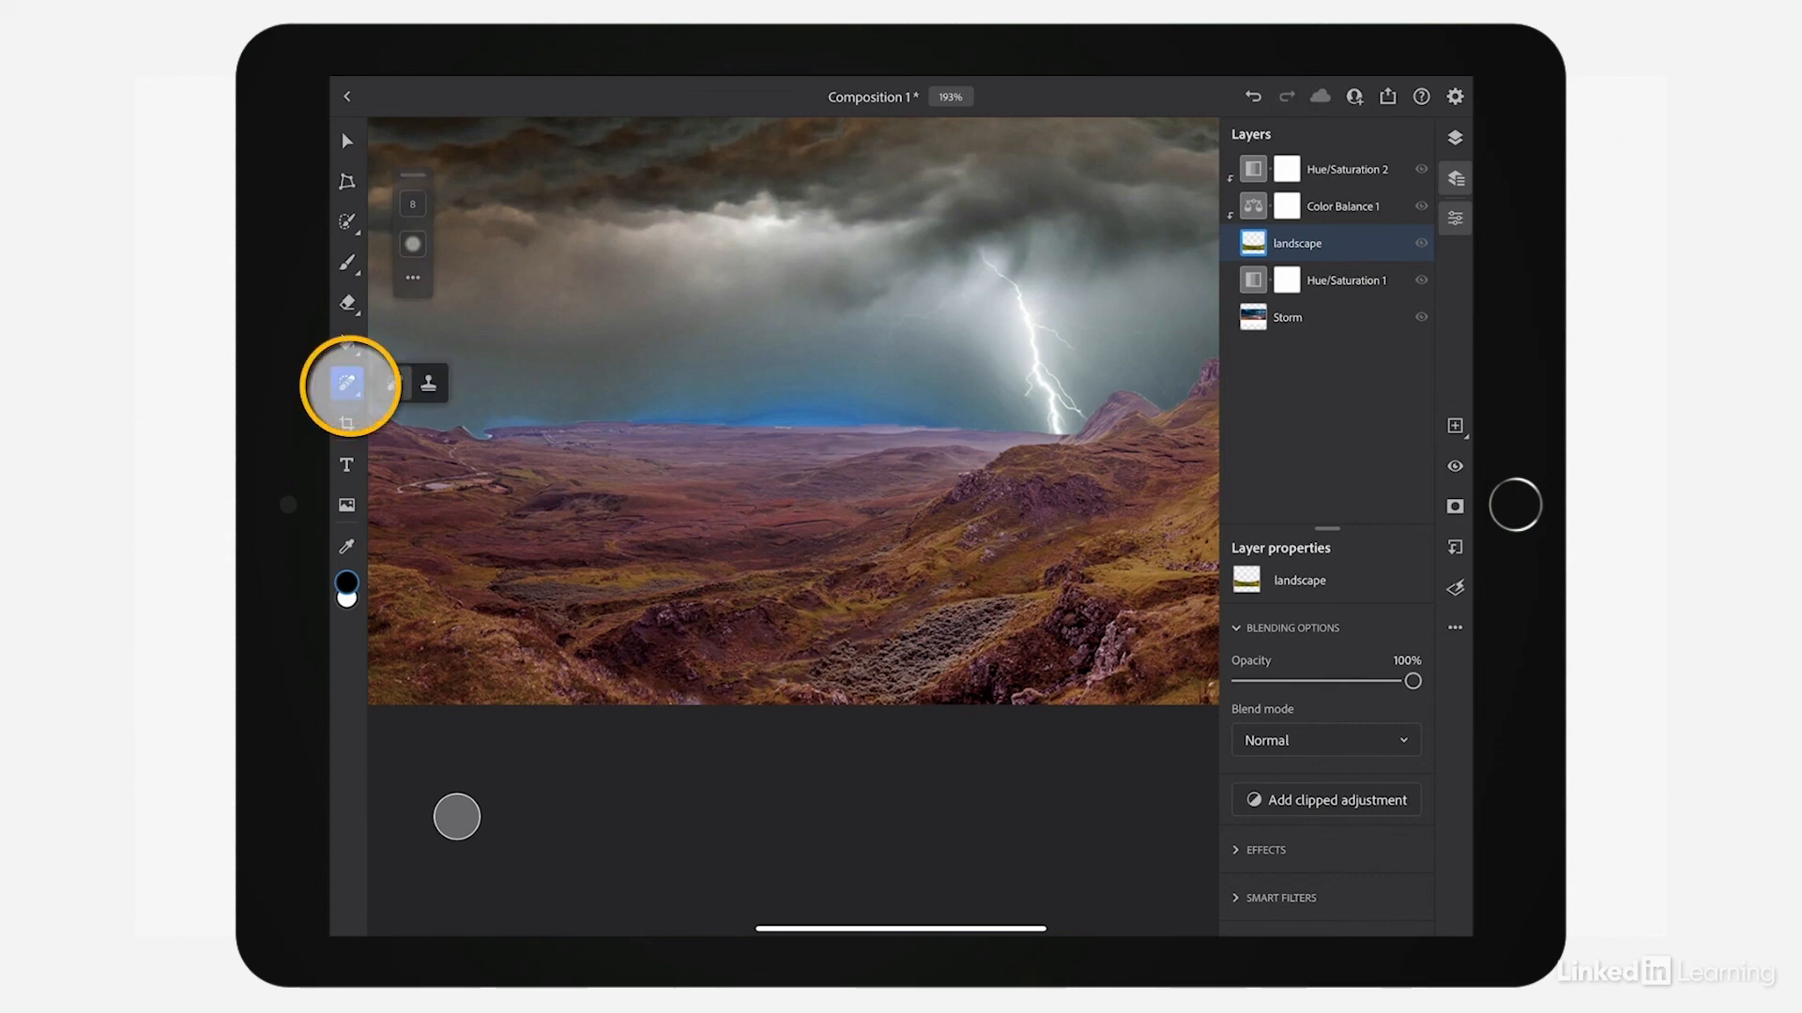
{"action": "left_click", "coordinate": [346, 383]}
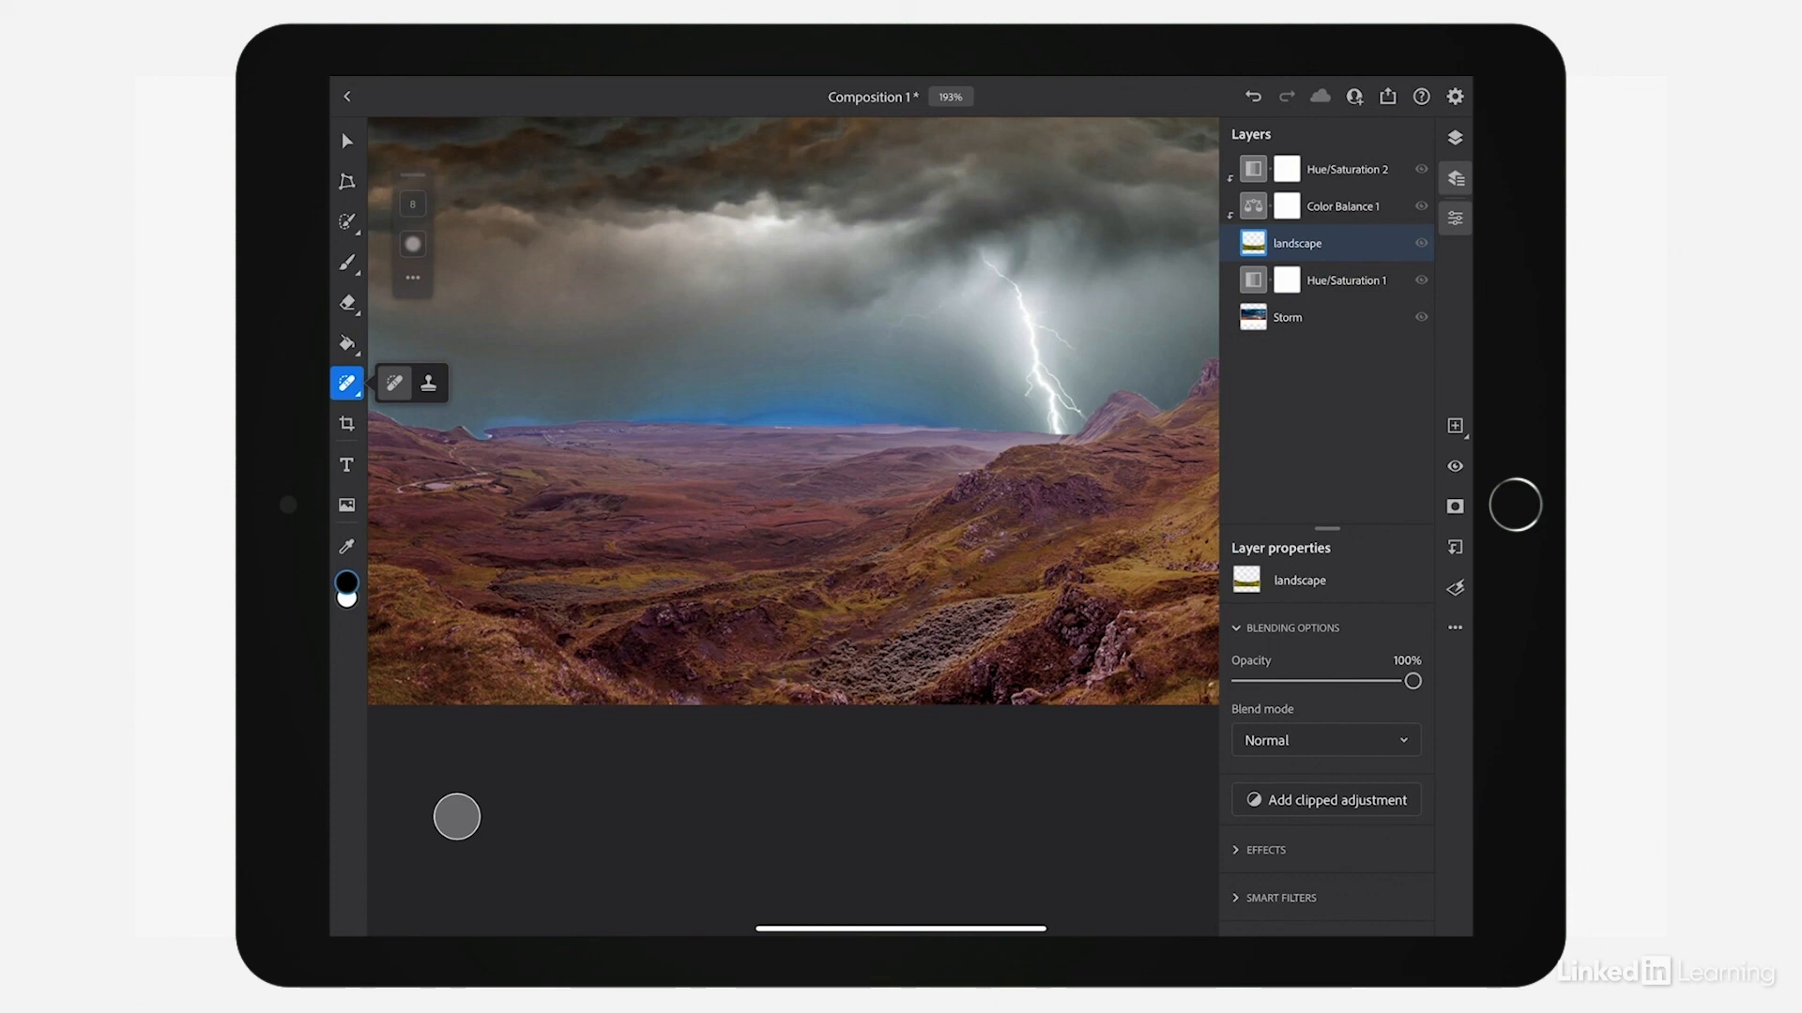